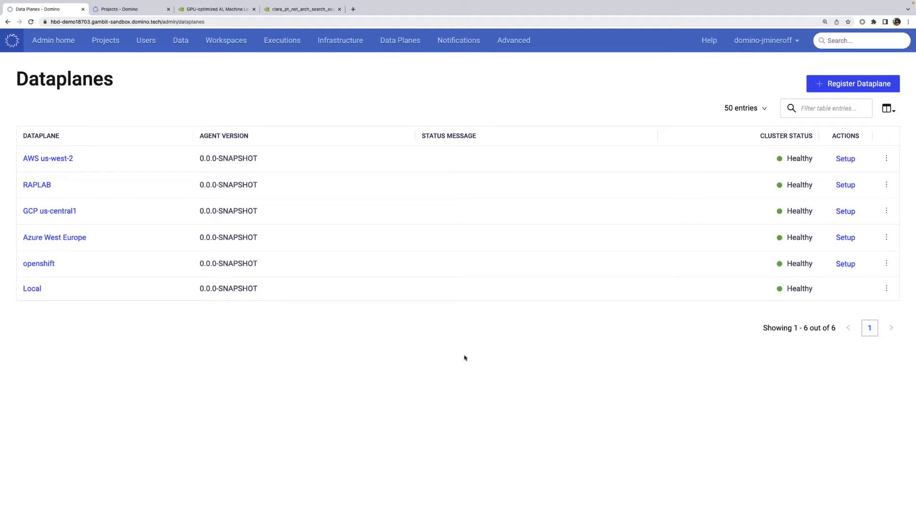
- Switch to the Domino Projects page listing flight-delay, customer-churn and quick-start
{"action": "left_click", "coordinate": [123, 9]}
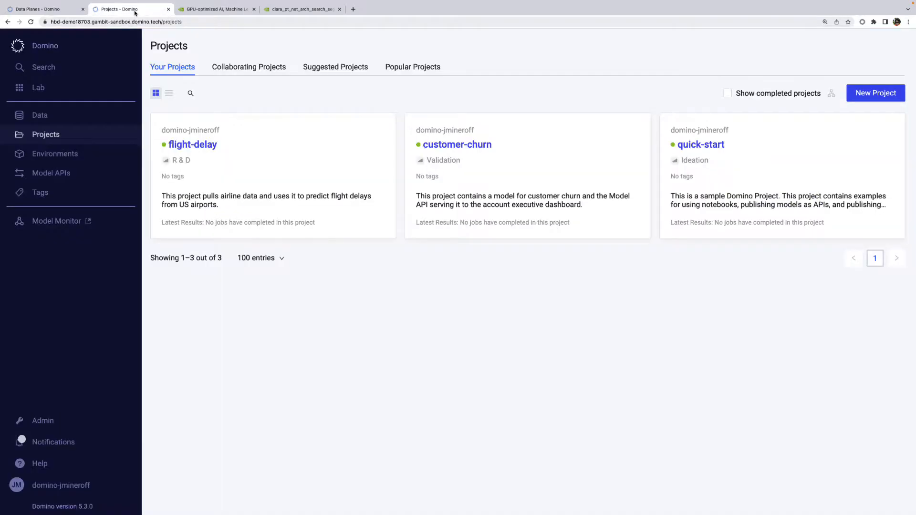
- Create a searchable project named pancreas-tumor-segmentation hosted on the Domino File System
{"action": "left_click", "coordinate": [874, 92]}
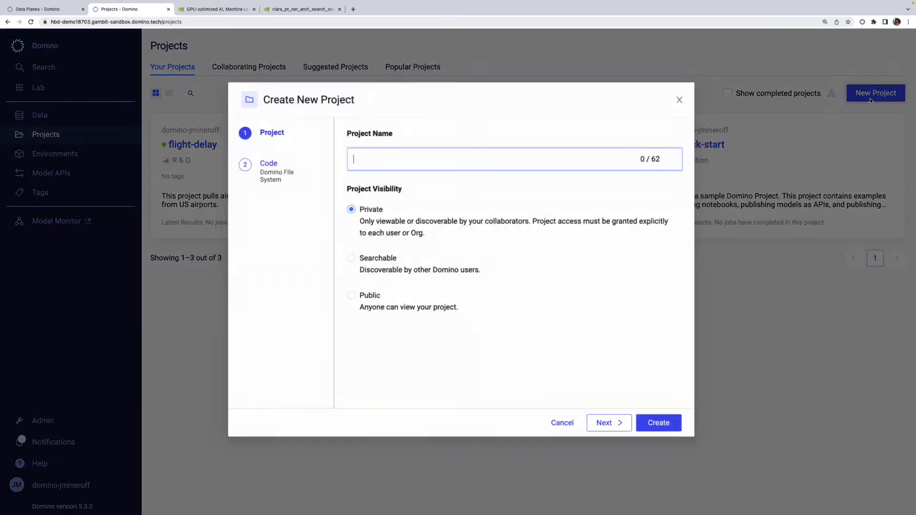
{"action": "type", "text": "pancreas-tumo"}
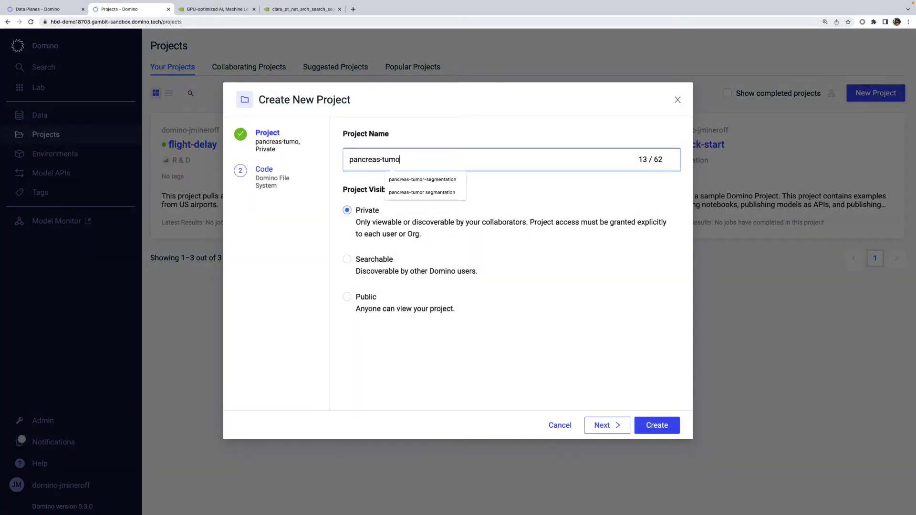
{"action": "type", "text": "r-segmentation"}
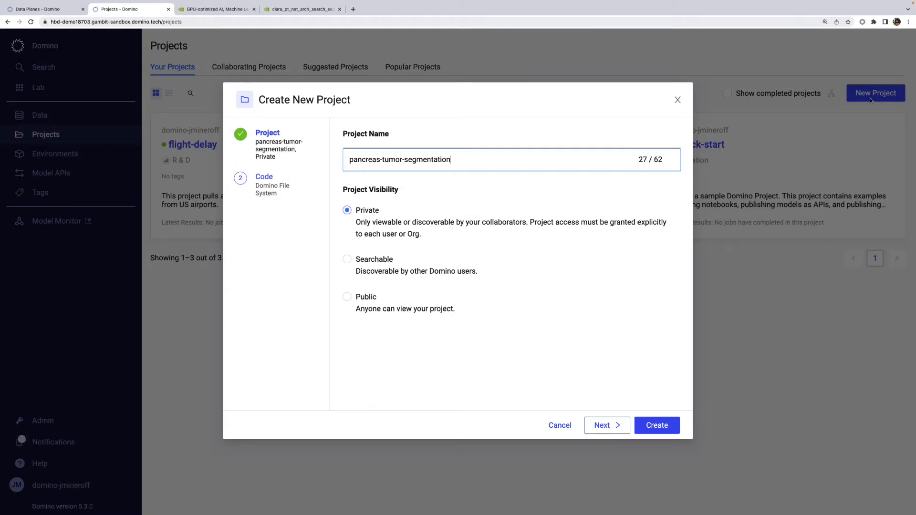
{"action": "left_click", "coordinate": [347, 259]}
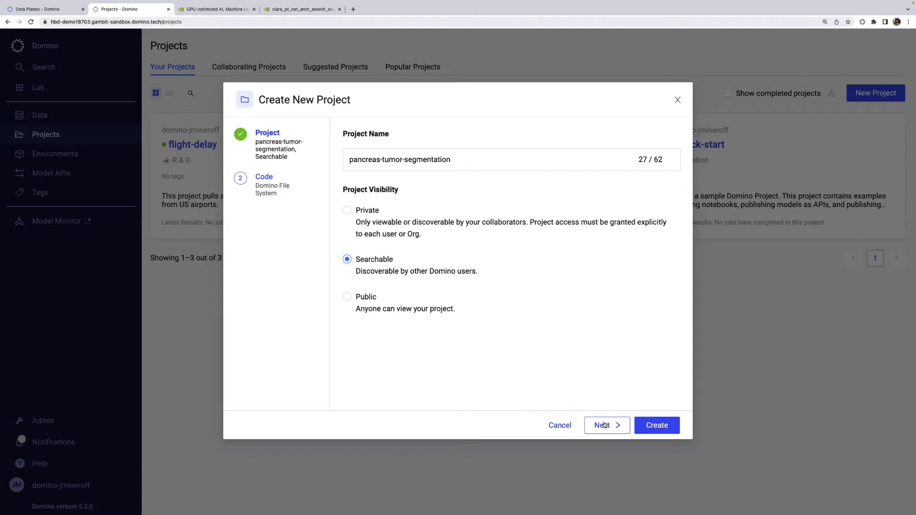
{"action": "left_click", "coordinate": [603, 425]}
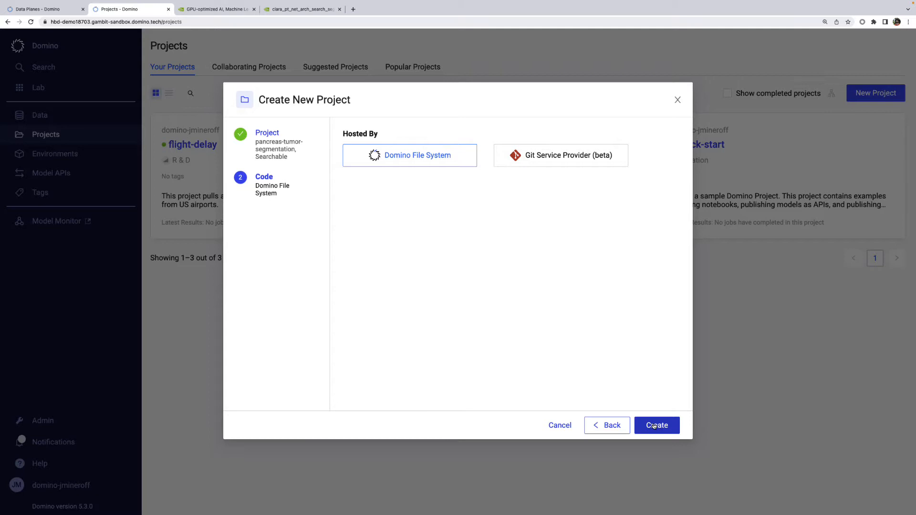
{"action": "left_click", "coordinate": [656, 425]}
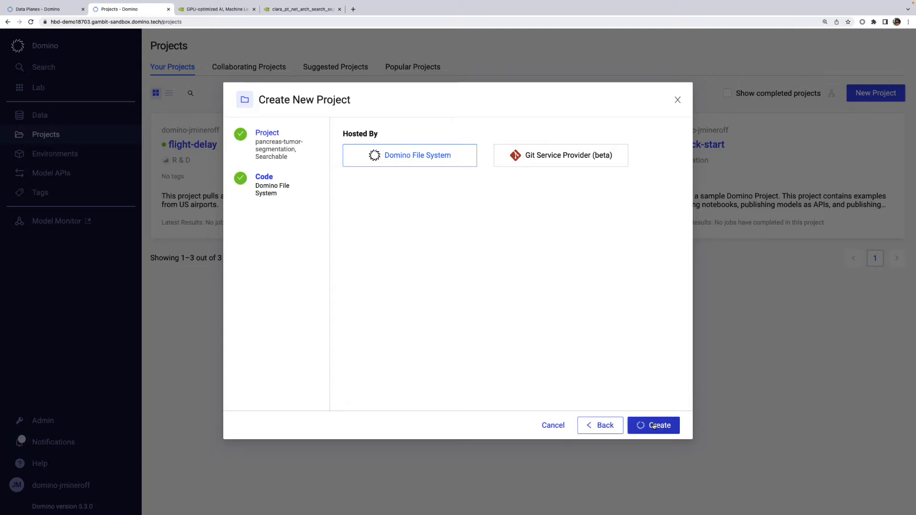
{"action": "left_click", "coordinate": [653, 425]}
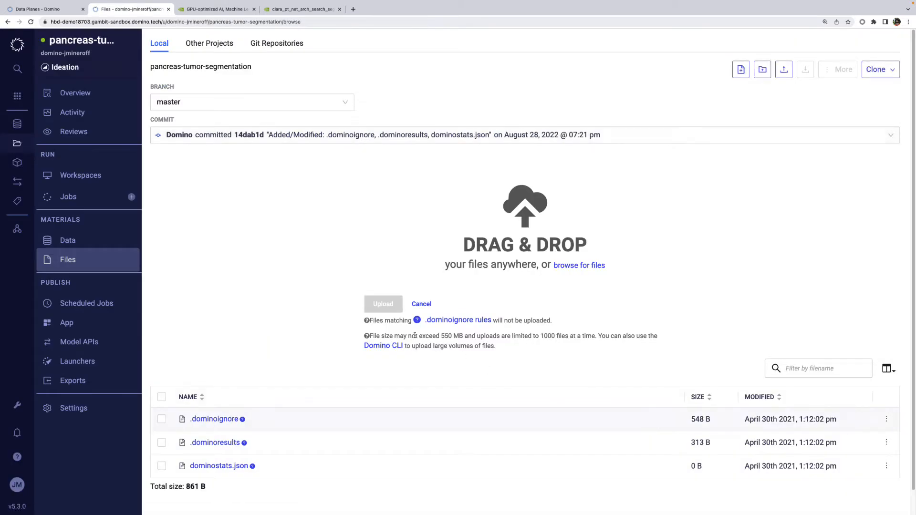
- Go to the pancreas-tumor-segmentation project's Workspaces page
{"action": "left_click", "coordinate": [80, 174]}
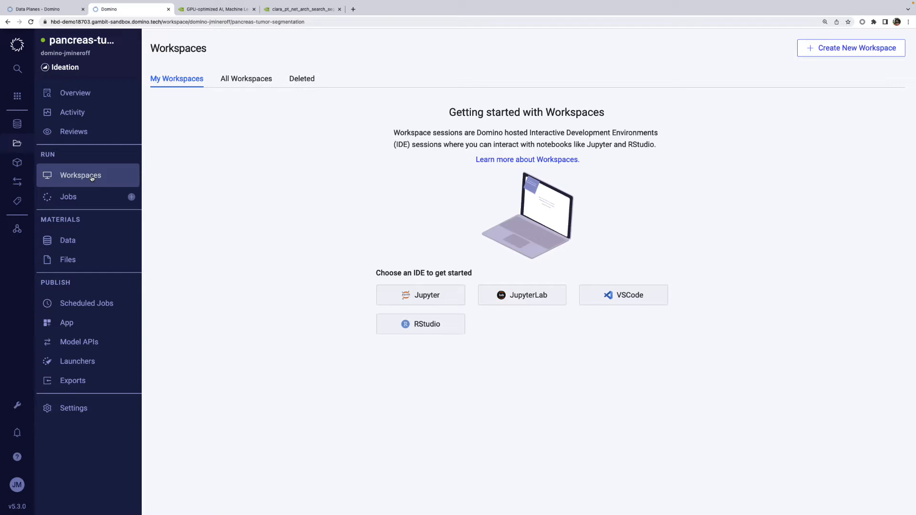
{"action": "mouse_move", "coordinate": [513, 299]}
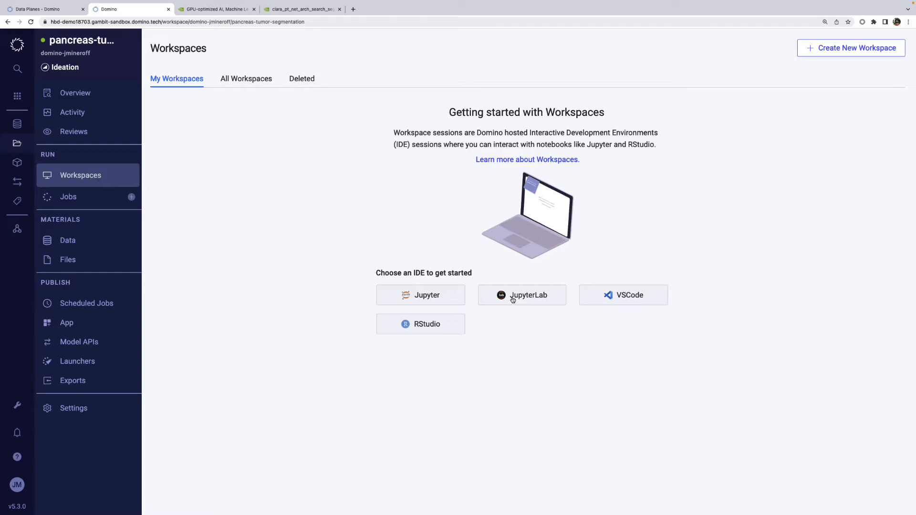
- Start a JupyterLab workspace using the Domino Standard Environment Py3.9 R4.2
{"action": "left_click", "coordinate": [521, 294]}
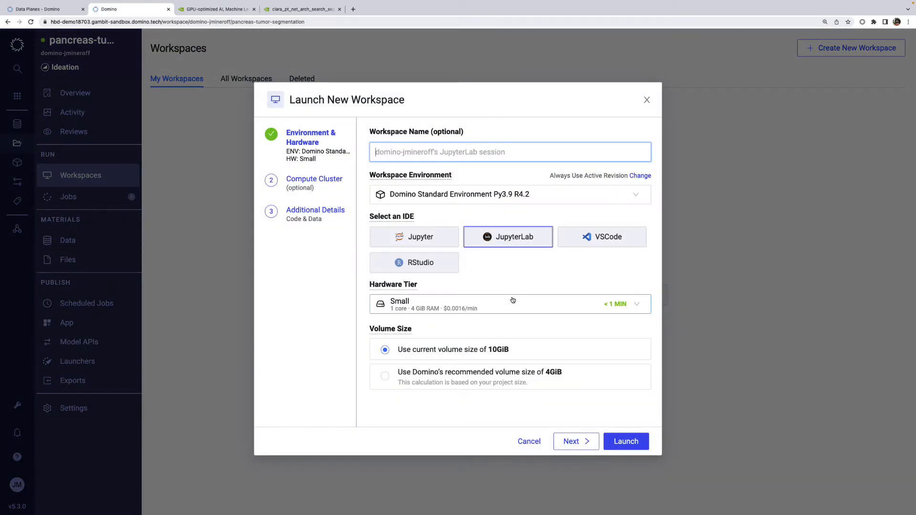
{"action": "left_click", "coordinate": [507, 194]}
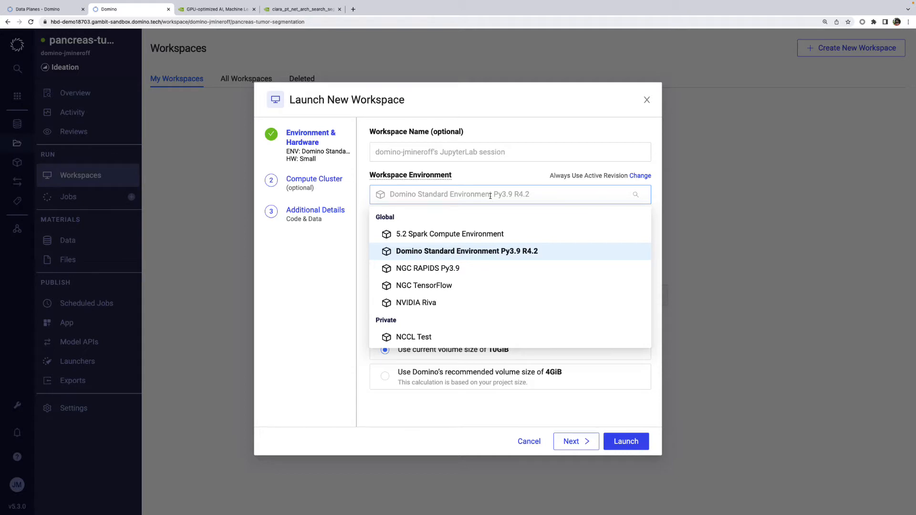
{"action": "left_click", "coordinate": [467, 251]}
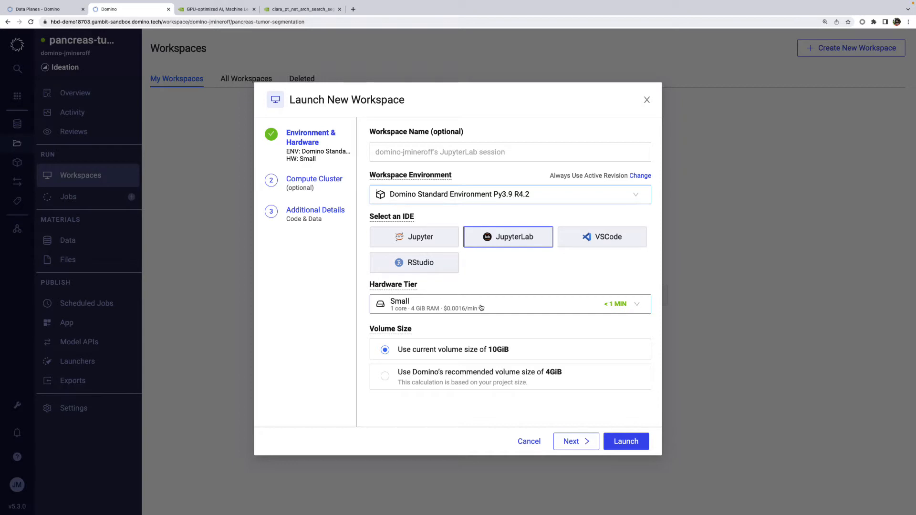
- Browse the hardware tier list through Local, GCP, RAPLAB DGX 8x A100 and AWS, keeping Small
{"action": "left_click", "coordinate": [509, 304]}
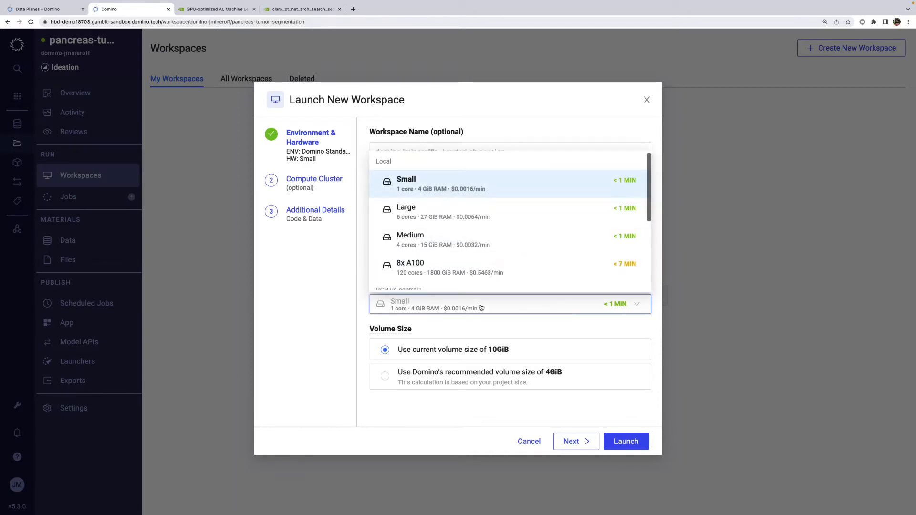
{"action": "mouse_move", "coordinate": [451, 235]}
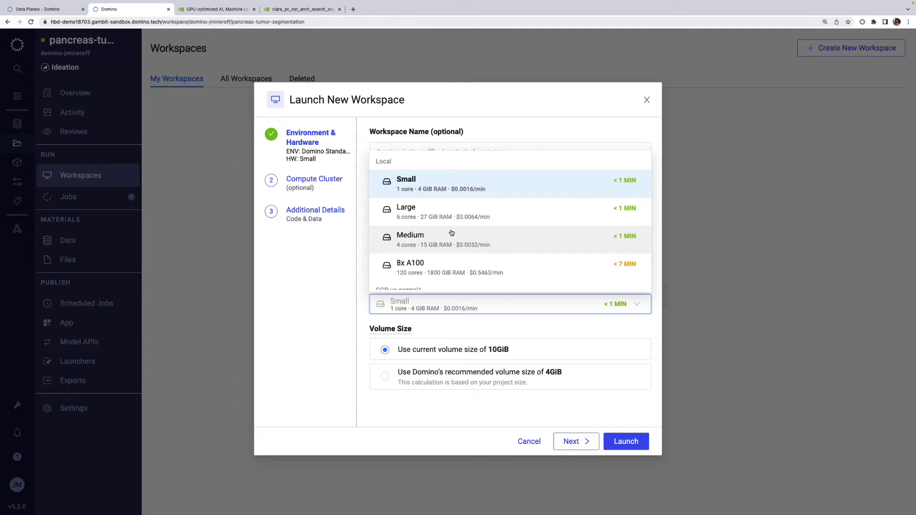
{"action": "scroll", "scroll_direction": "down", "scroll_amount": 3}
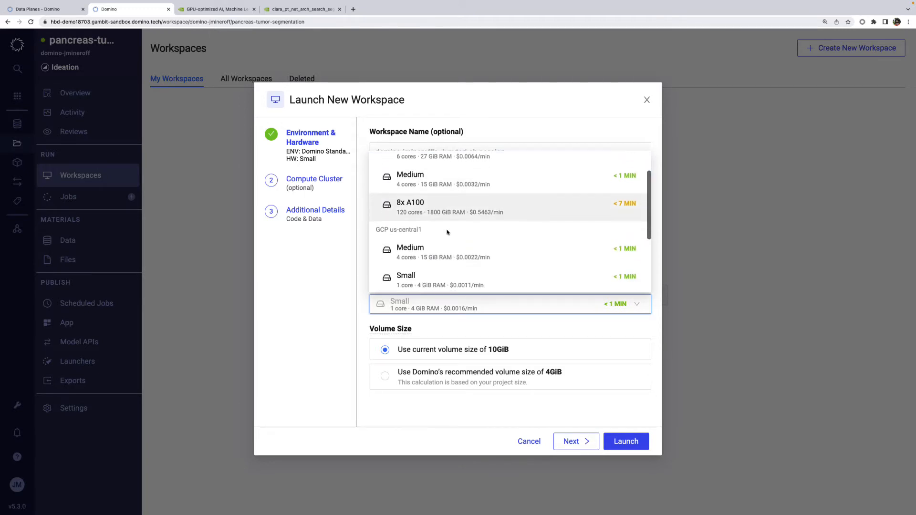
{"action": "scroll", "scroll_direction": "down", "scroll_amount": 3}
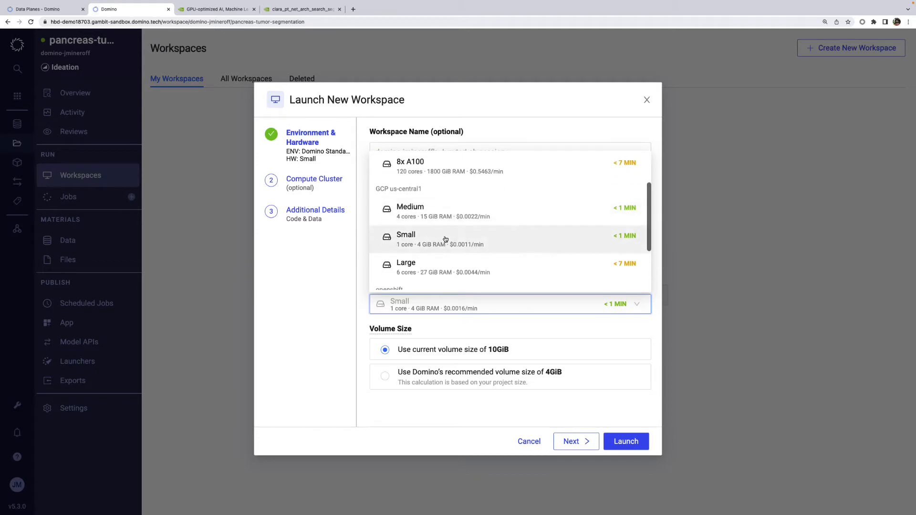
{"action": "scroll", "scroll_direction": "down", "scroll_amount": 3}
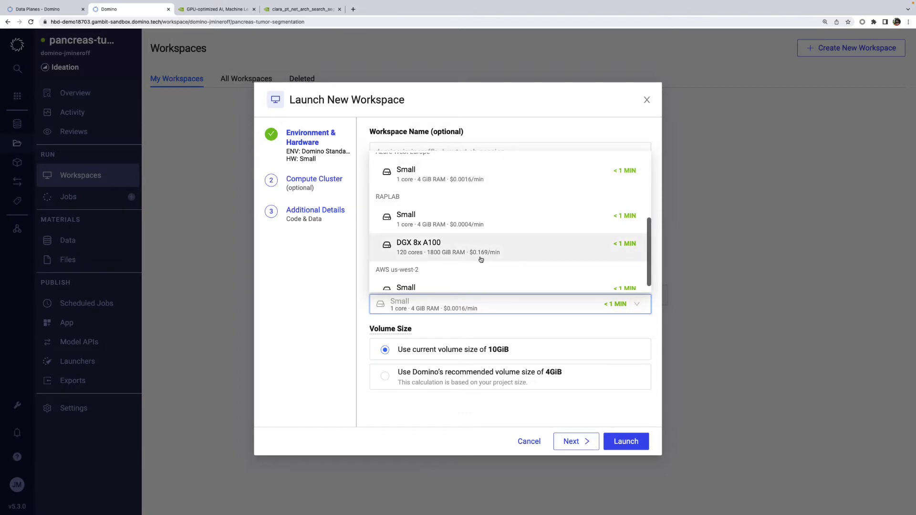
{"action": "scroll", "scroll_direction": "up", "scroll_amount": 3}
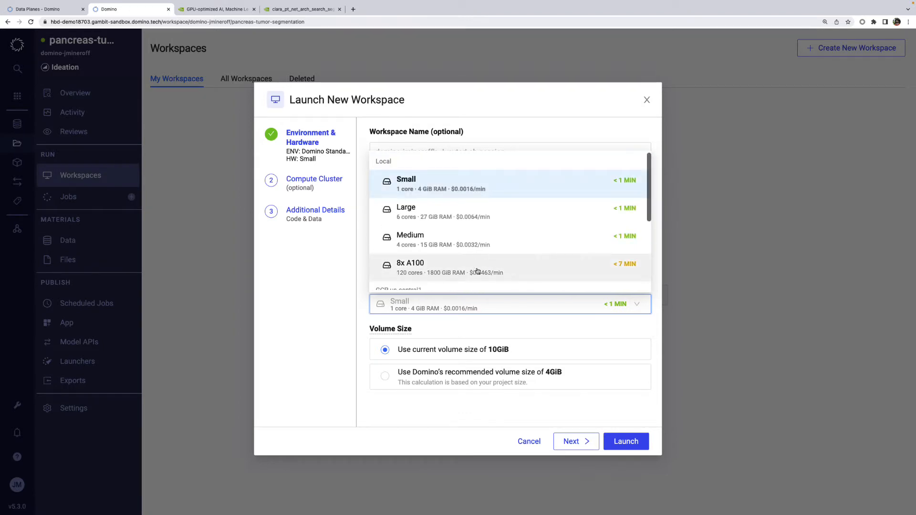
{"action": "mouse_move", "coordinate": [480, 279]}
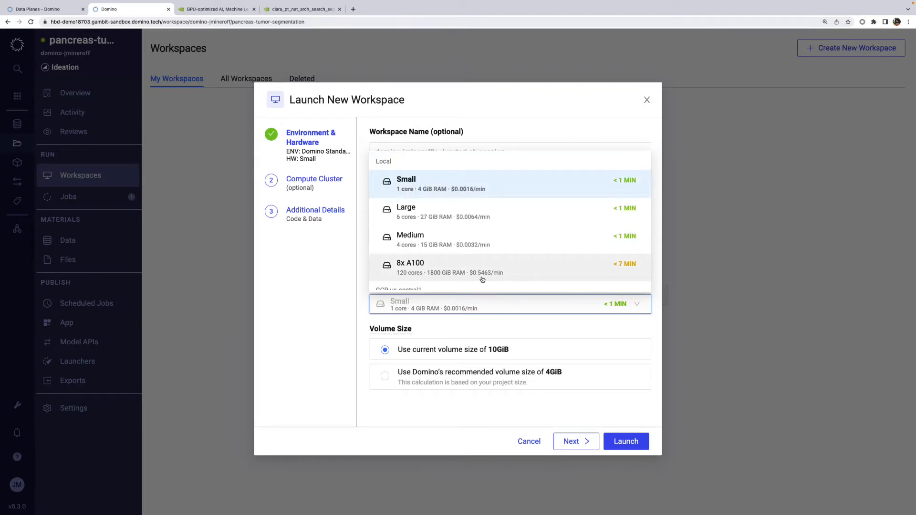
{"action": "mouse_move", "coordinate": [531, 402]}
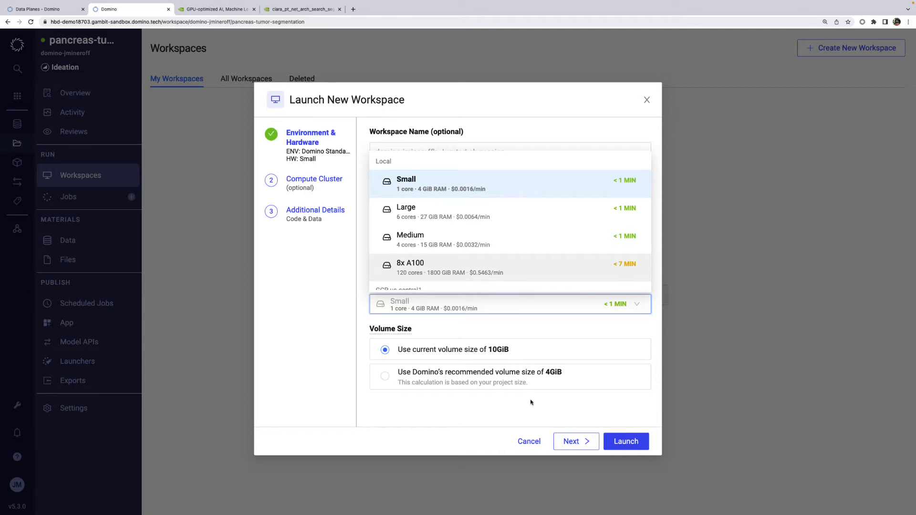
- Dismiss the Launch New Workspace dialog, returning to the empty Workspaces page
{"action": "left_click", "coordinate": [528, 440]}
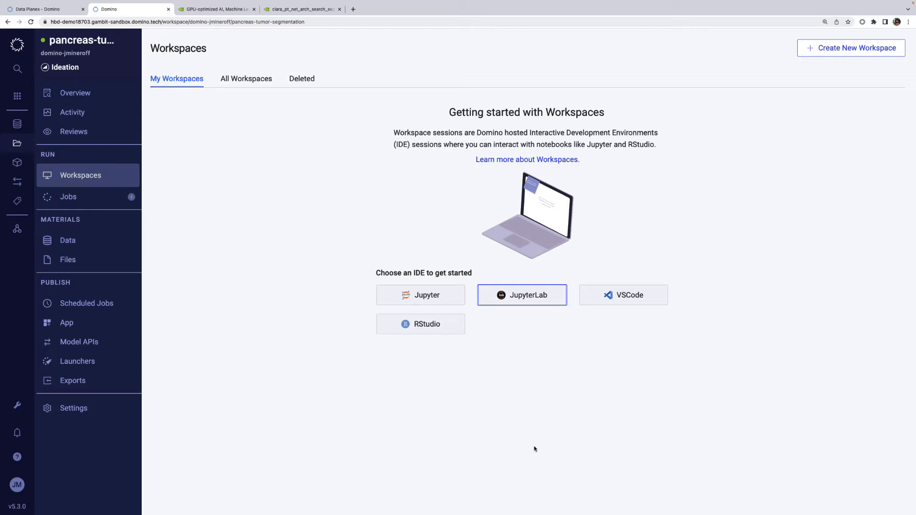
{"action": "mouse_move", "coordinate": [304, 146]}
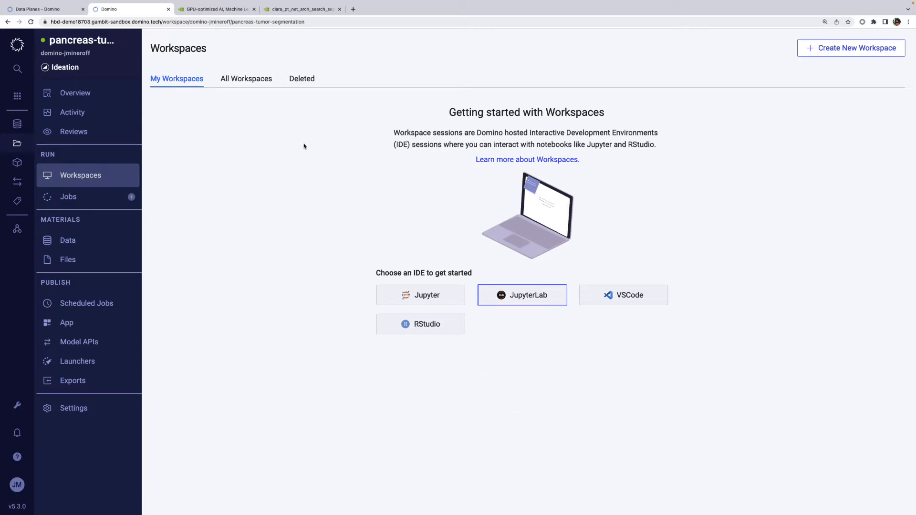
- Search the NGC Catalog for 'clara' and copy the Clara Train SDK container image path
{"action": "left_click", "coordinate": [216, 9]}
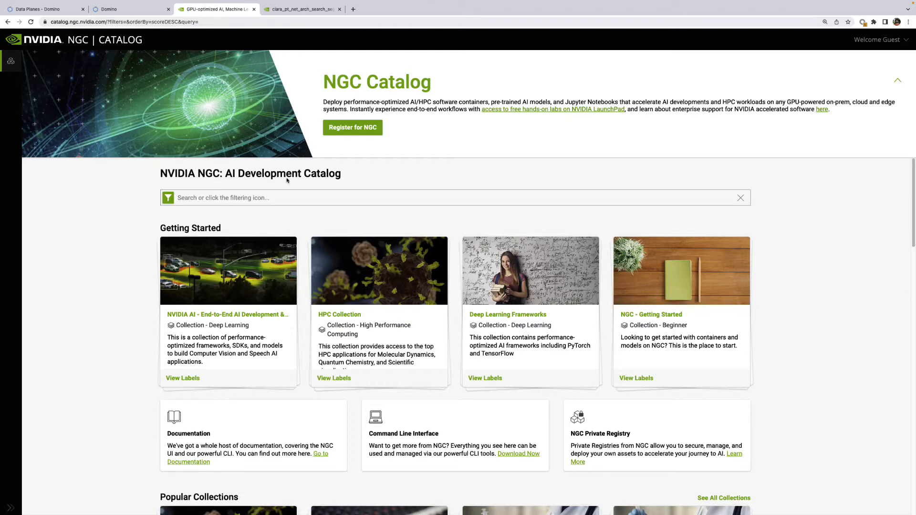
{"action": "type", "text": "clar"}
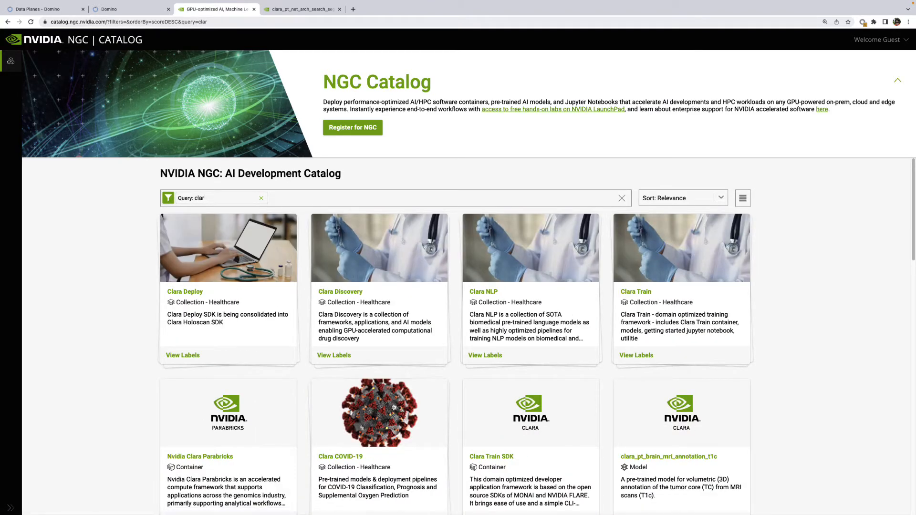
{"action": "type", "text": "a"}
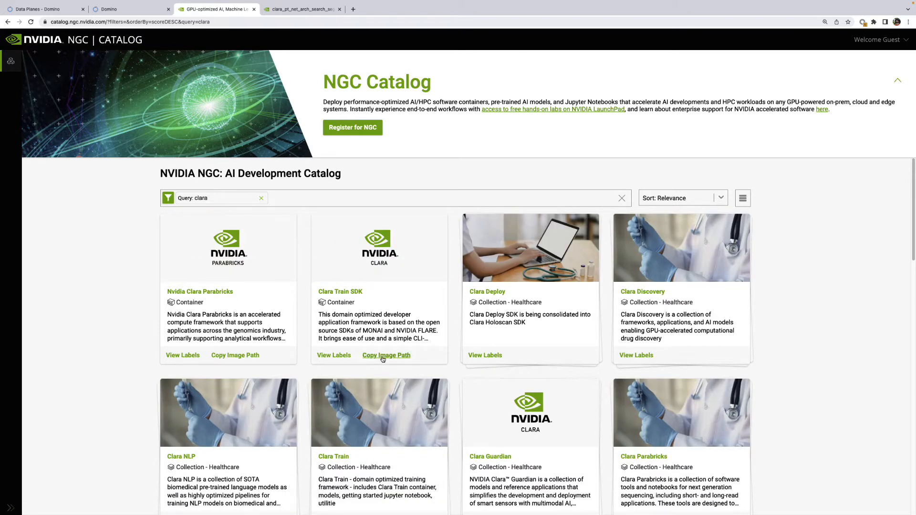
{"action": "left_click", "coordinate": [386, 354]}
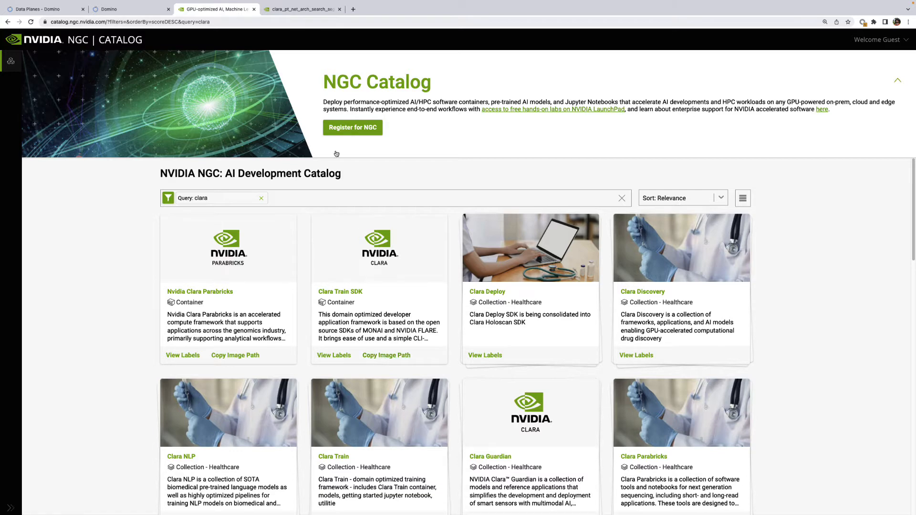
{"action": "left_click", "coordinate": [108, 8]}
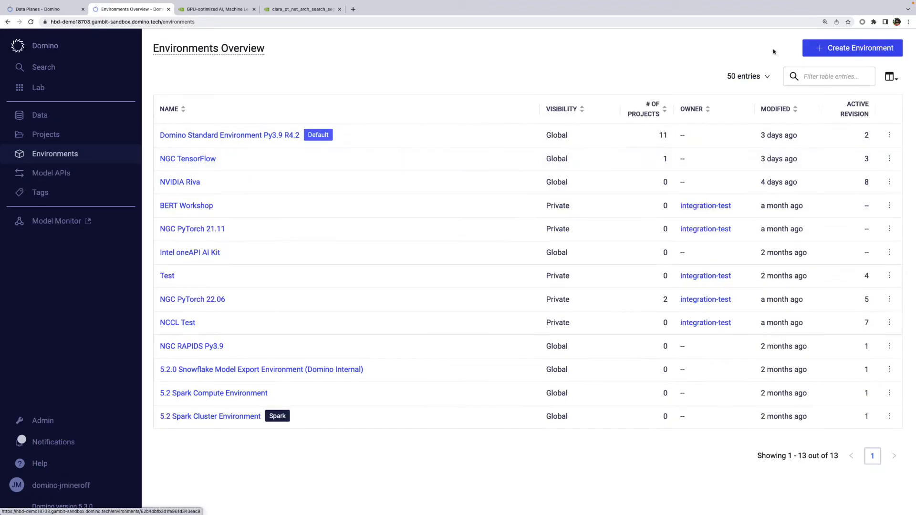
- Create a globally accessible NGC Clara Train environment from the nvcr.io/nvidia/clara-train-sdk:v4.1 image
{"action": "left_click", "coordinate": [852, 48]}
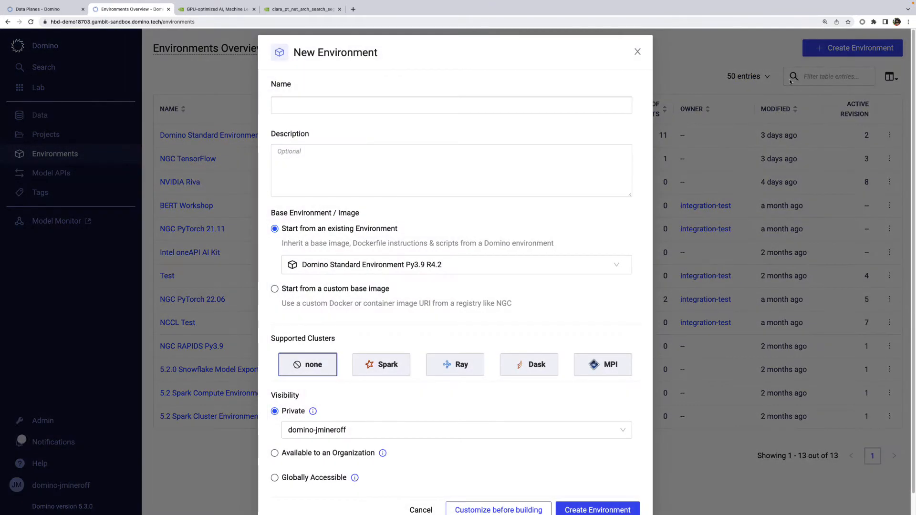
{"action": "left_click", "coordinate": [450, 105]}
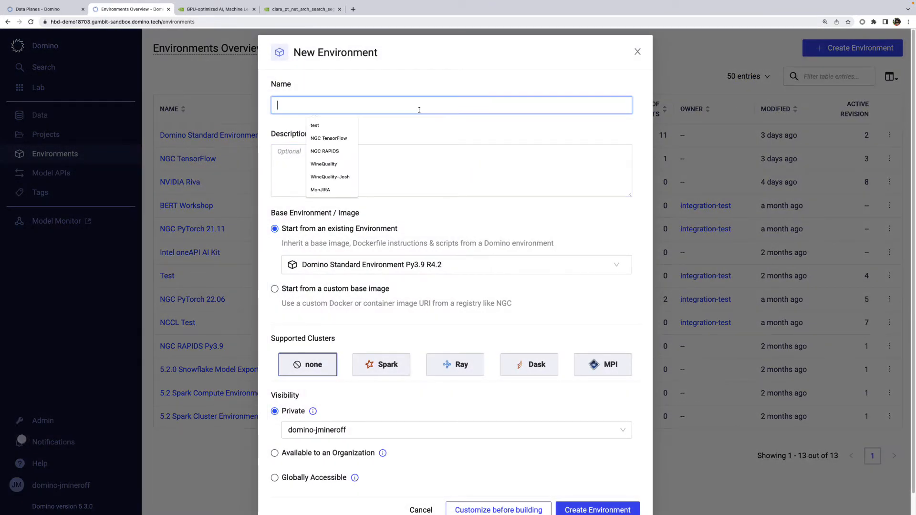
{"action": "type", "text": "NGC Cla"}
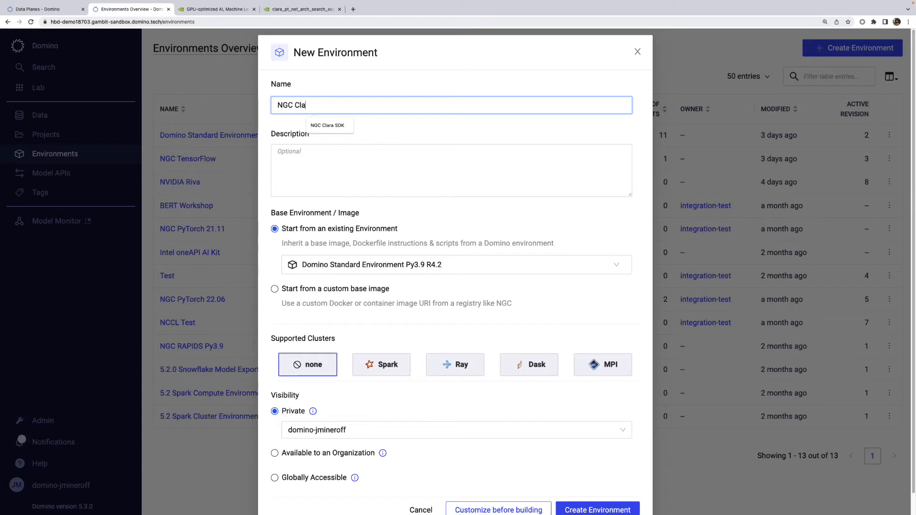
{"action": "type", "text": "ra Train"}
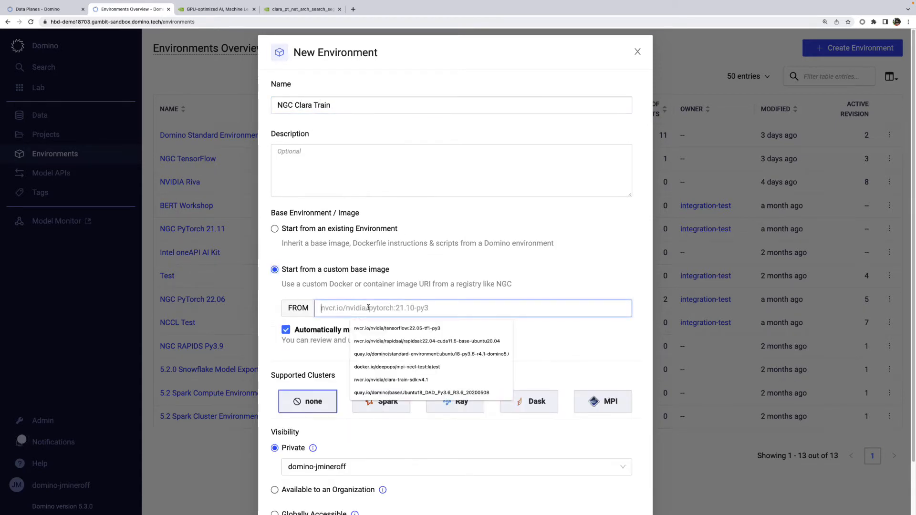
{"action": "left_click", "coordinate": [391, 379]}
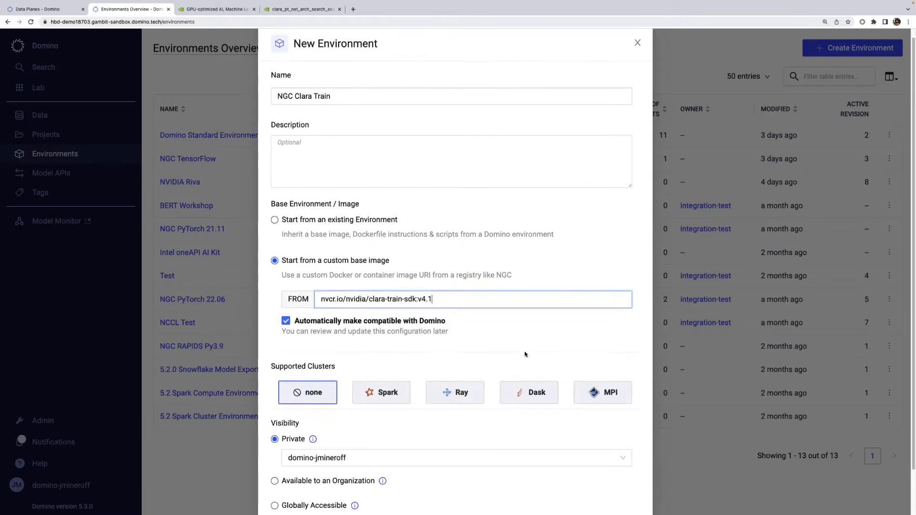
{"action": "scroll", "scroll_direction": "down", "scroll_amount": 3}
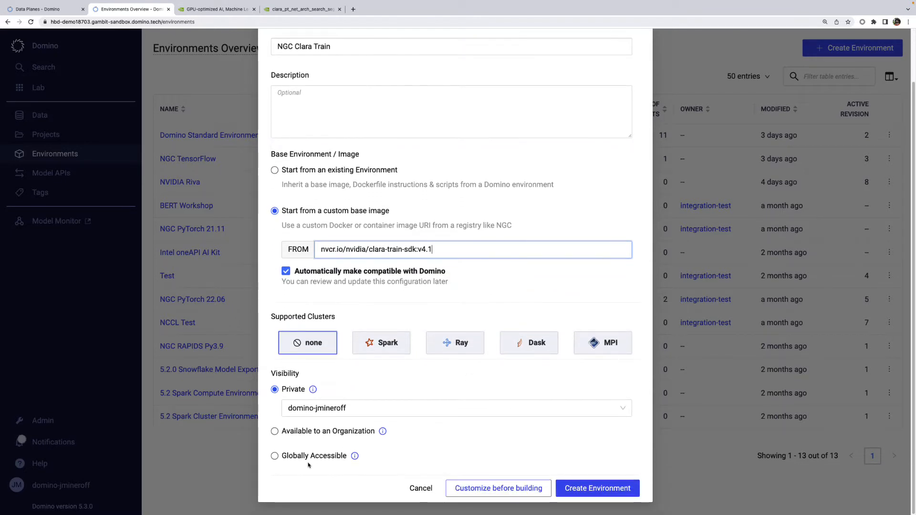
{"action": "left_click", "coordinate": [274, 456]}
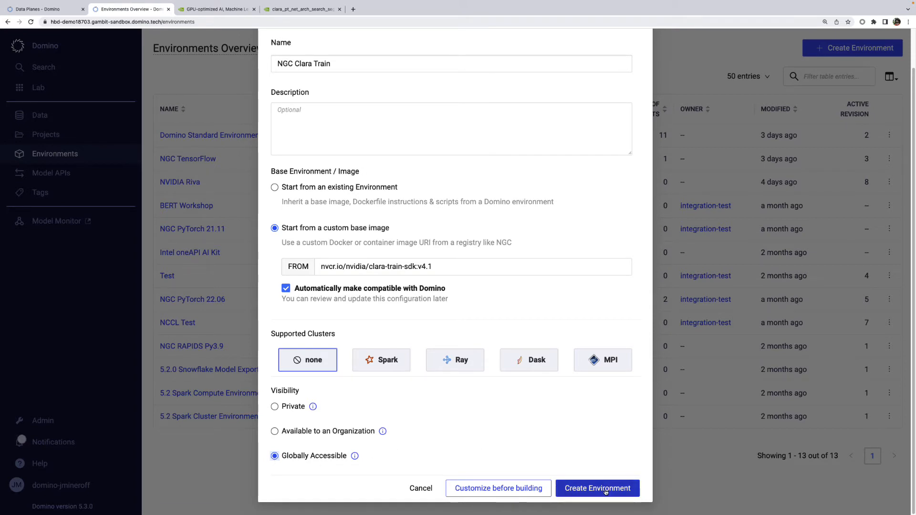
{"action": "left_click", "coordinate": [596, 488]}
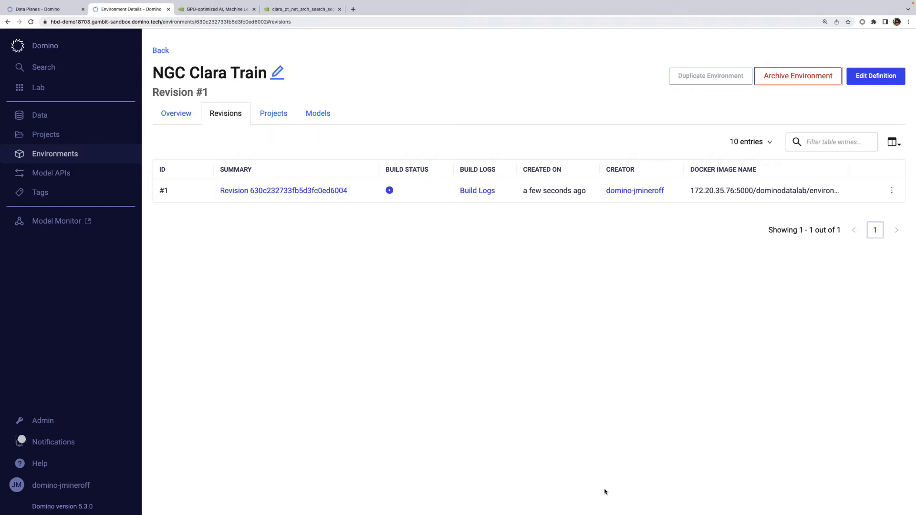
- Copy the CLI download command for the clara_pt_net_arch_search_segmentation model and return to the Domino project
{"action": "left_click", "coordinate": [302, 8]}
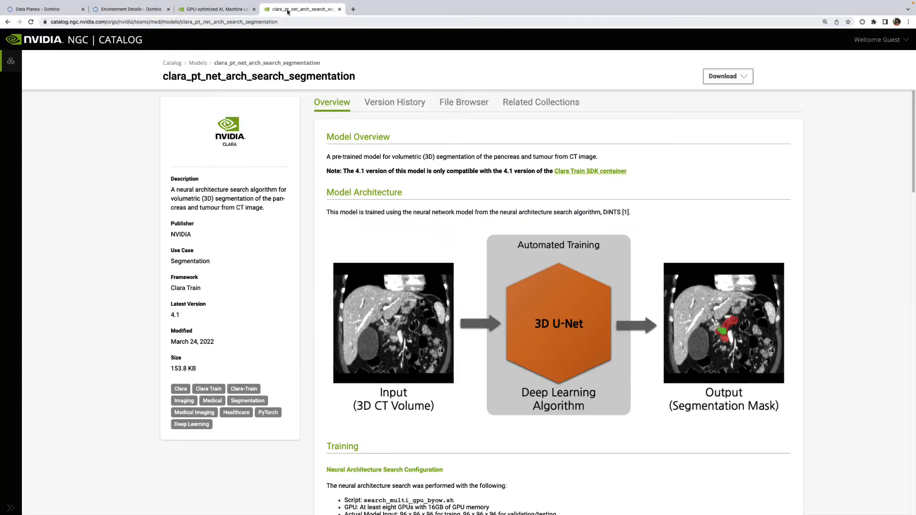
{"action": "scroll", "scroll_direction": "down", "scroll_amount": 3}
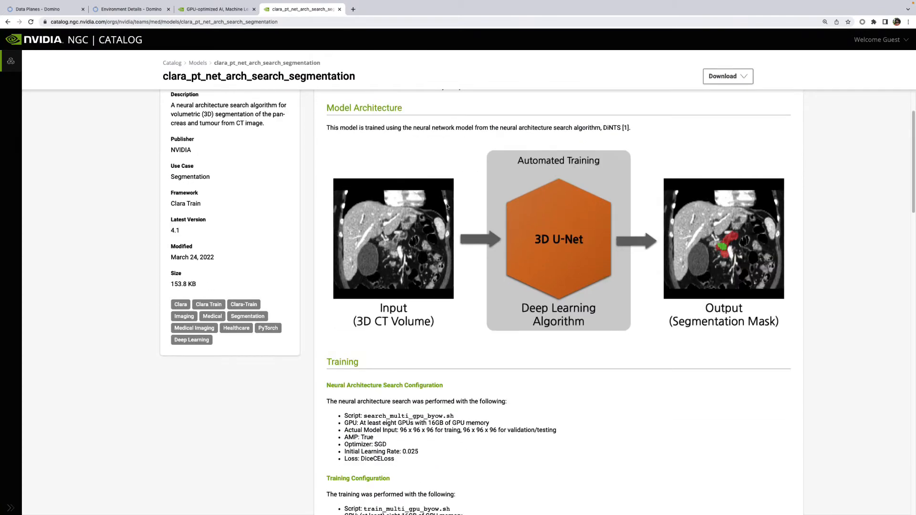
{"action": "scroll", "scroll_direction": "up", "scroll_amount": 3}
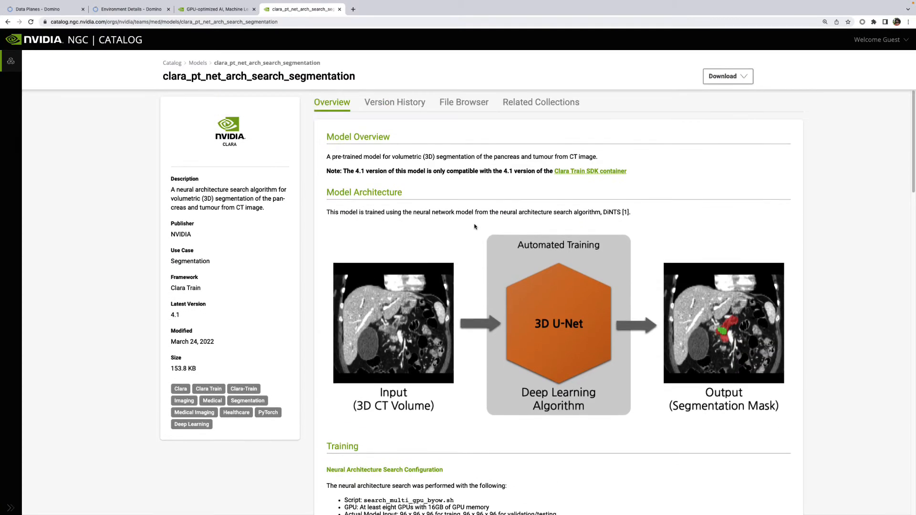
{"action": "left_click", "coordinate": [727, 77]}
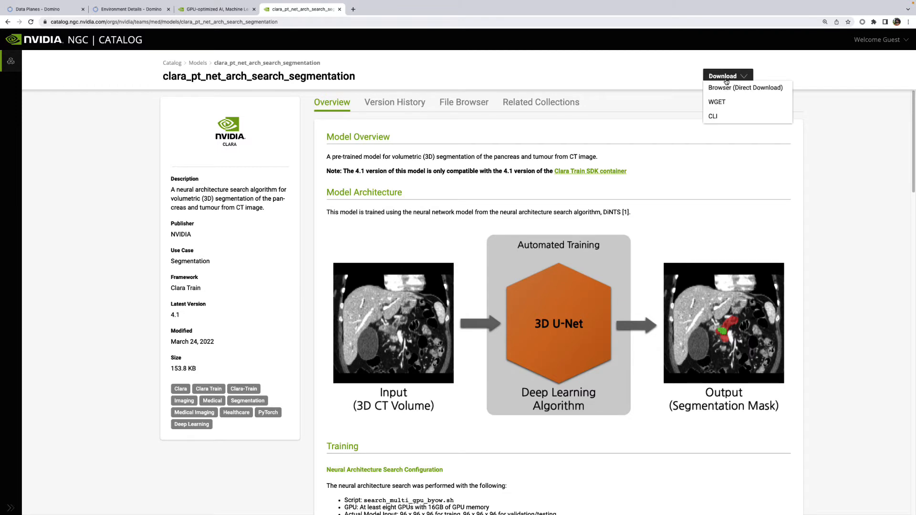
{"action": "left_click", "coordinate": [716, 102]}
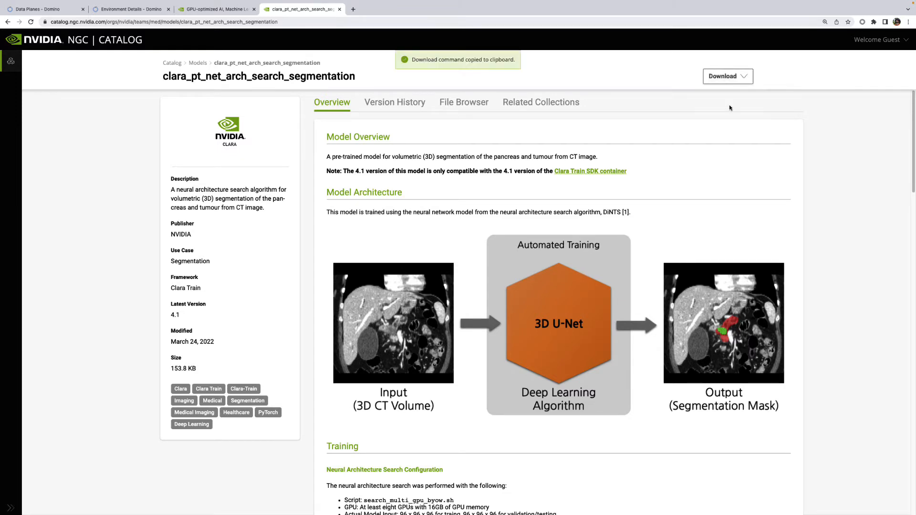
{"action": "mouse_move", "coordinate": [253, 31]}
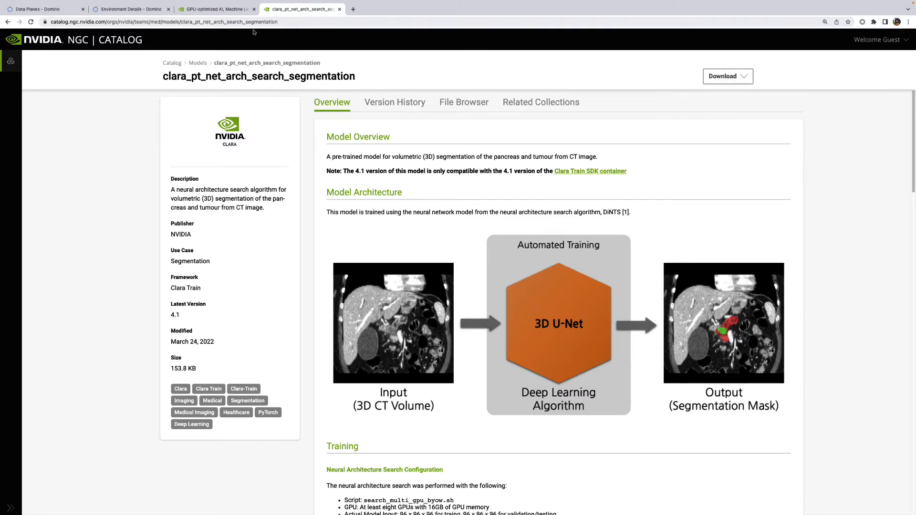
{"action": "left_click", "coordinate": [128, 9]}
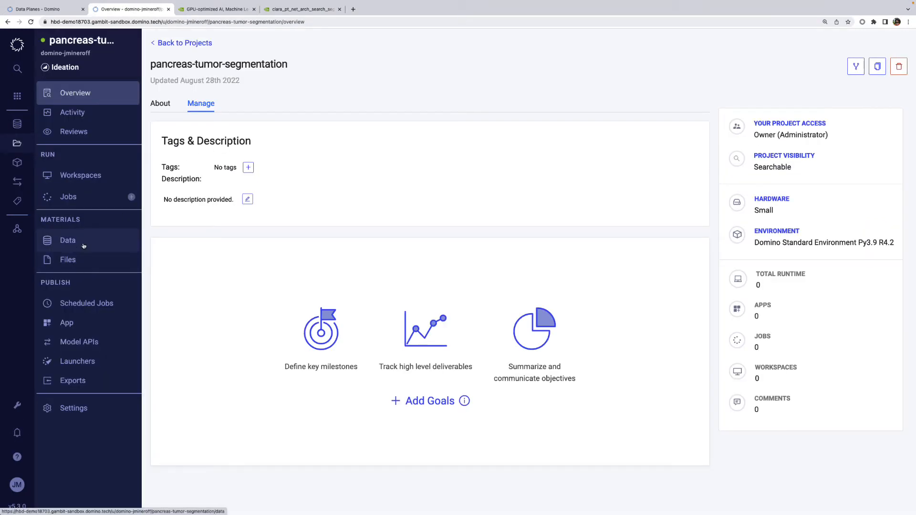
- Check the project's empty Data volumes and Files, then return to its Workspaces page
{"action": "left_click", "coordinate": [67, 240]}
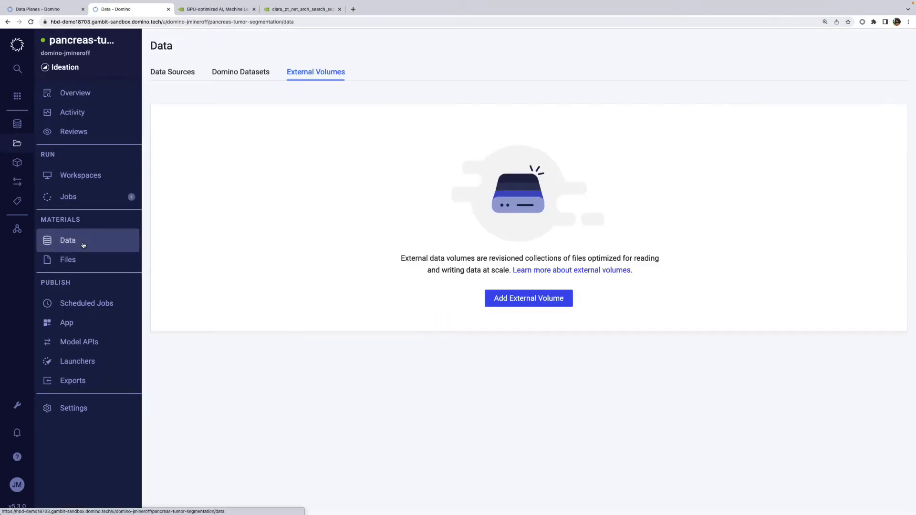
{"action": "left_click", "coordinate": [67, 259]}
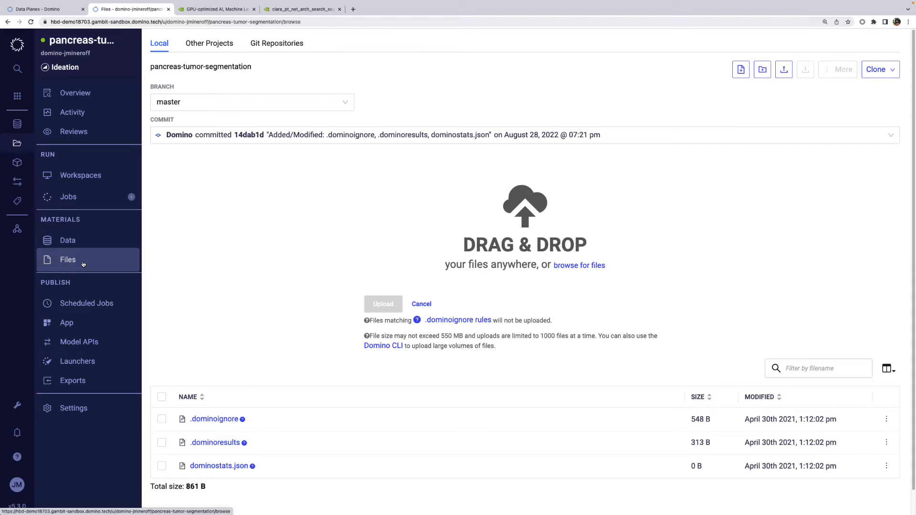
{"action": "left_click", "coordinate": [80, 175]}
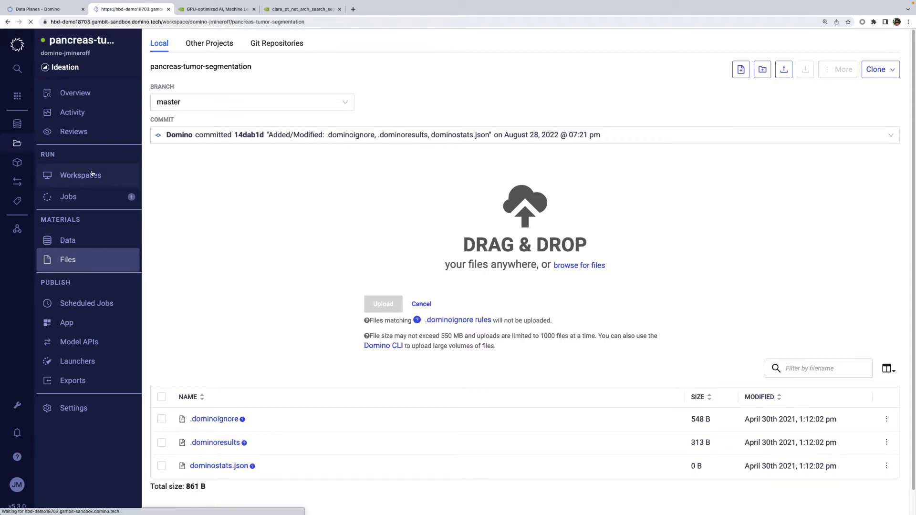
{"action": "left_click", "coordinate": [81, 175]}
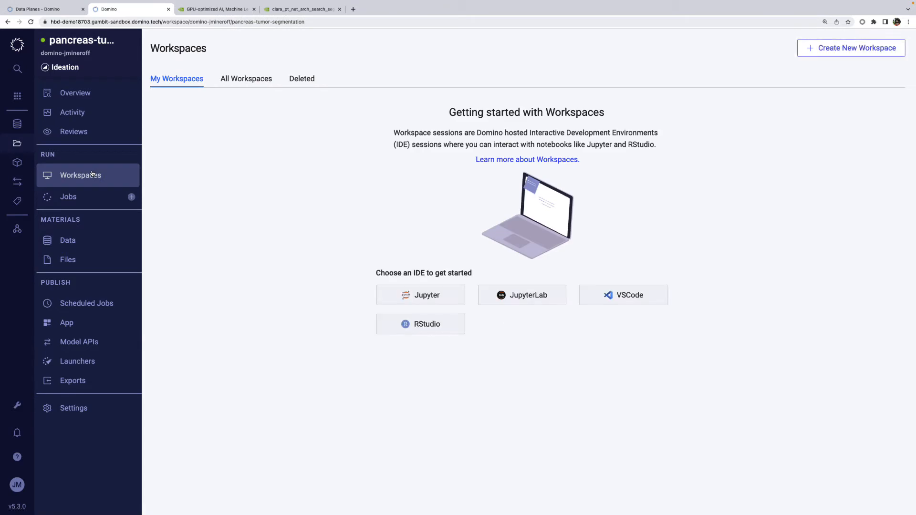
- Launch a JupyterLab workspace on the Small hardware tier for pancreas-tumor-segmentation
{"action": "left_click", "coordinate": [521, 295]}
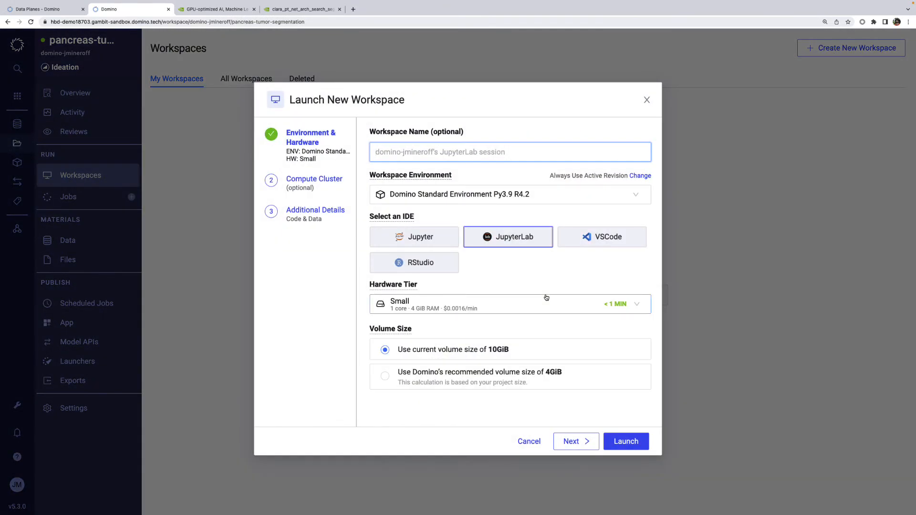
{"action": "mouse_move", "coordinate": [490, 313]}
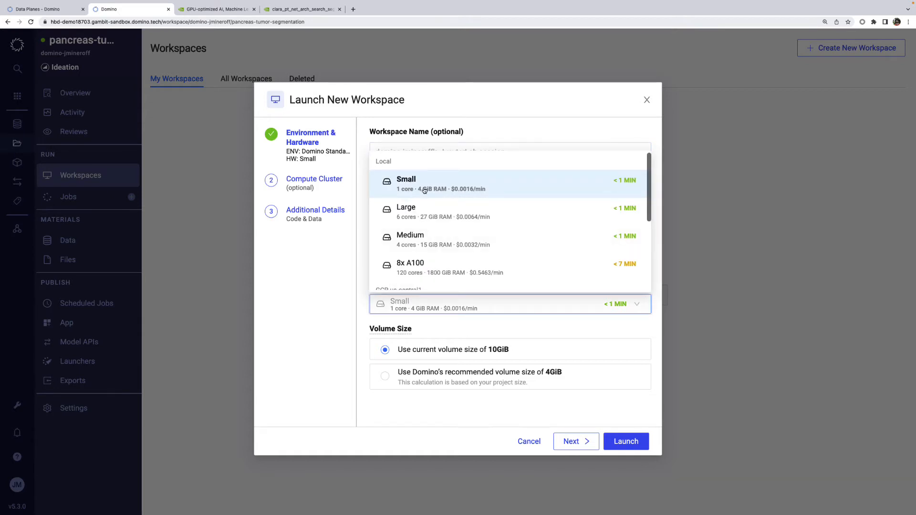
{"action": "left_click", "coordinate": [405, 183]}
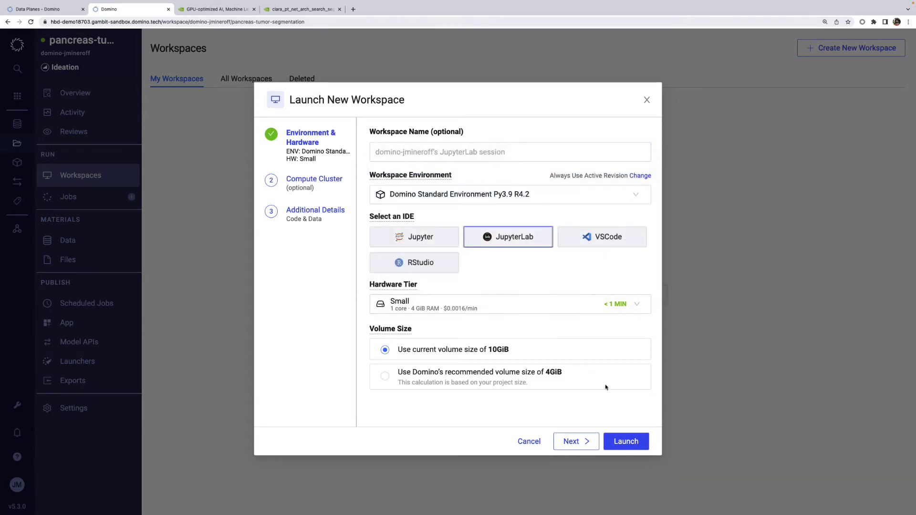
{"action": "mouse_move", "coordinate": [626, 440]}
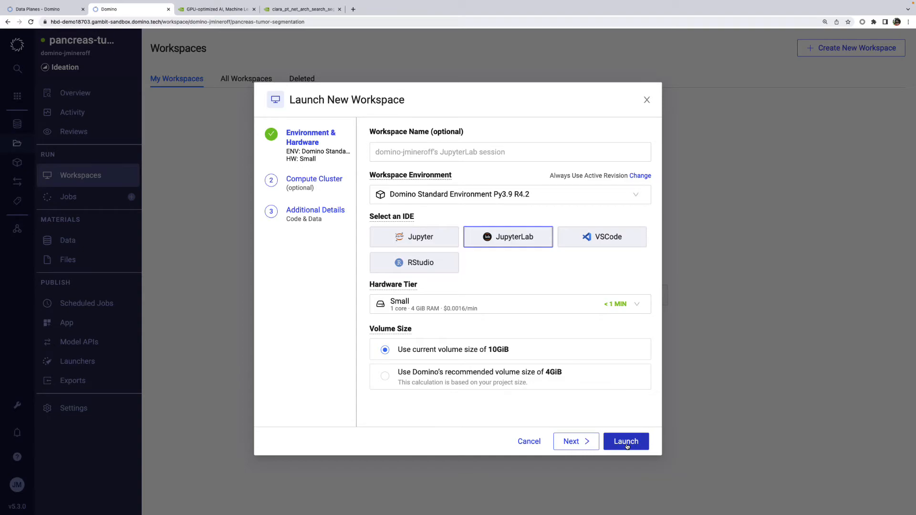
{"action": "left_click", "coordinate": [626, 441]}
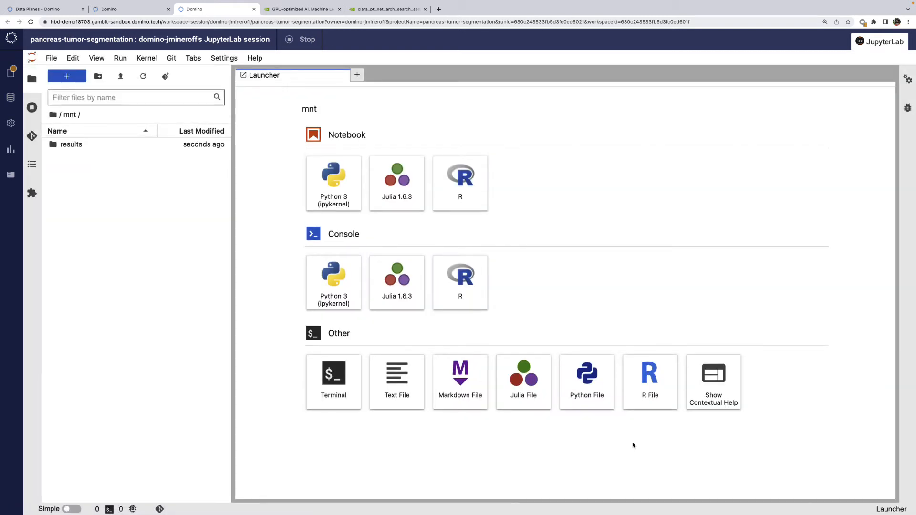
{"action": "mouse_move", "coordinate": [333, 382]}
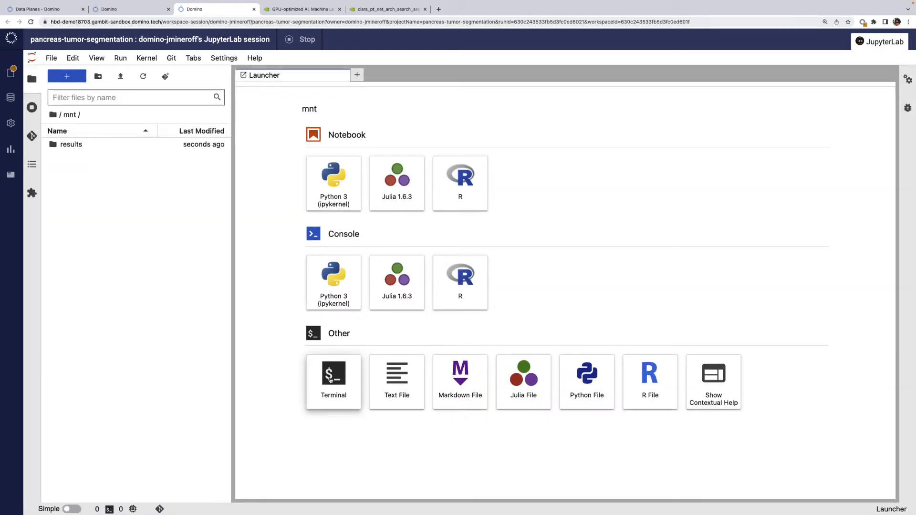
- In the /mnt terminal, wget the NGC clara_pt_net_arch_search_segmentation_4.1 archive and unzip it
{"action": "left_click", "coordinate": [333, 382]}
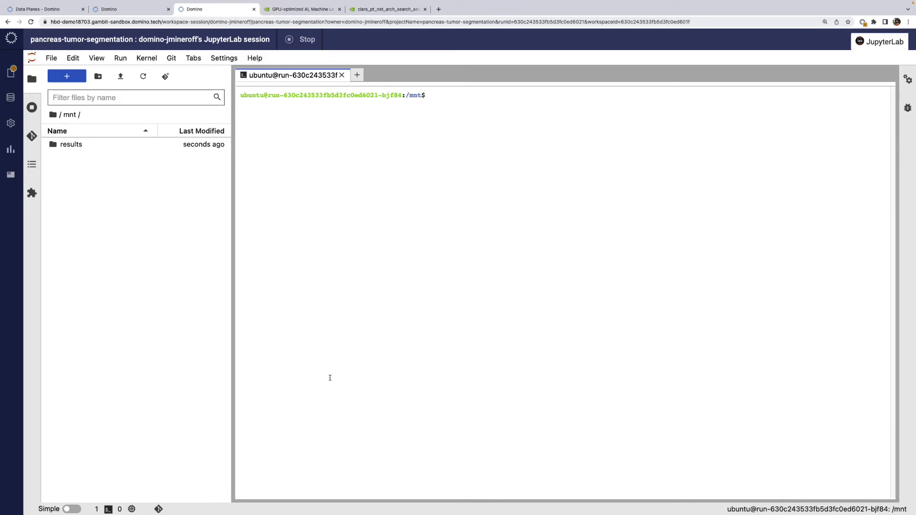
{"action": "type", "text": "wget --content-disposition https://api.ngc.nvidia.com/v2/models/nvidia/med/clara_pt_net_arch_search_segmentation/versions/4.1/zip -O clara_pt_net_arch_search_segmentation_4.1.zip"}
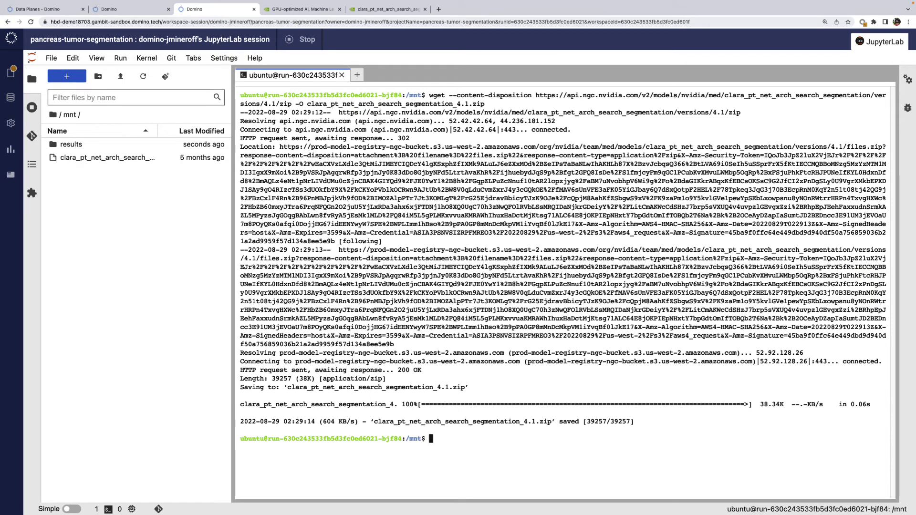
{"action": "type", "text": "unzip cl"}
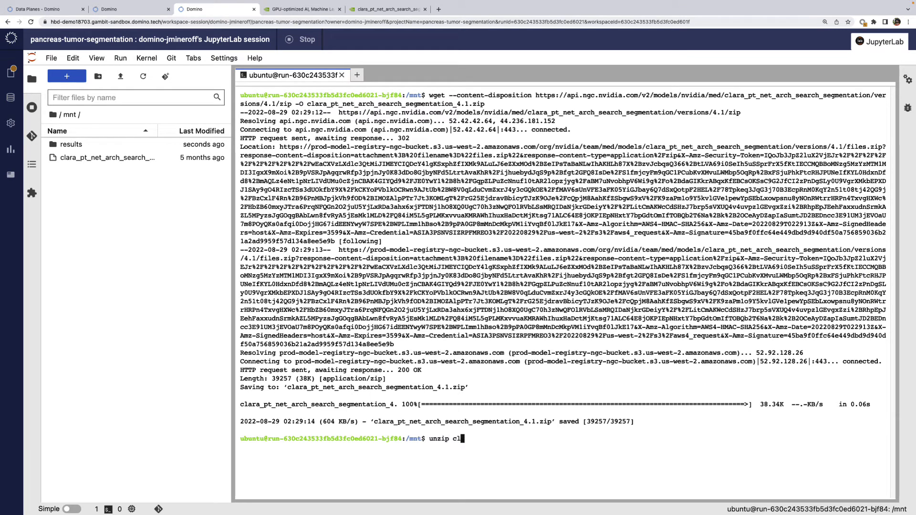
{"action": "key", "text": "Return"}
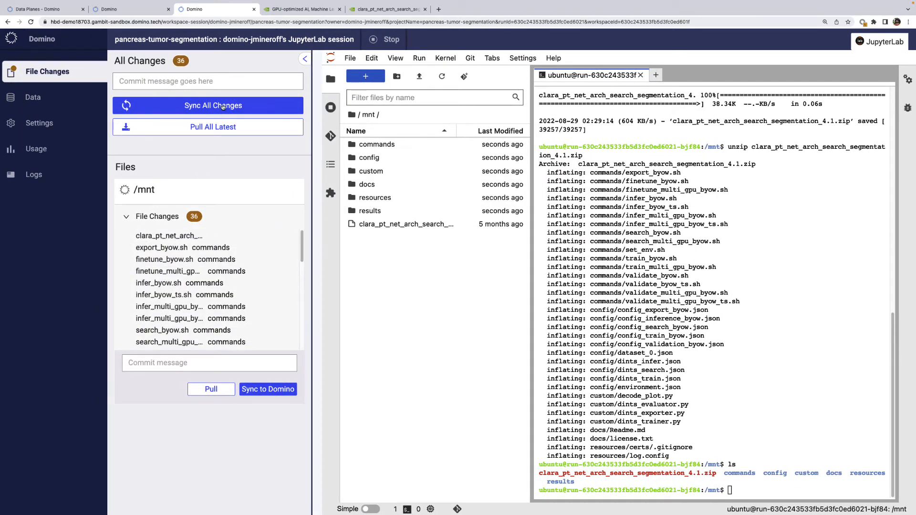
- Sync all file changes to the Domino project, then stop the JupyterLab workspace session
{"action": "left_click", "coordinate": [207, 105]}
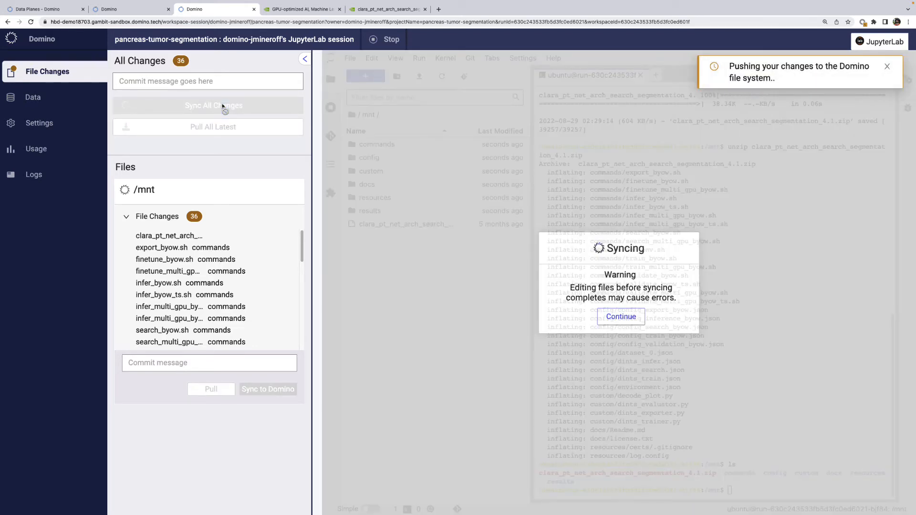
{"action": "left_click", "coordinate": [621, 316]}
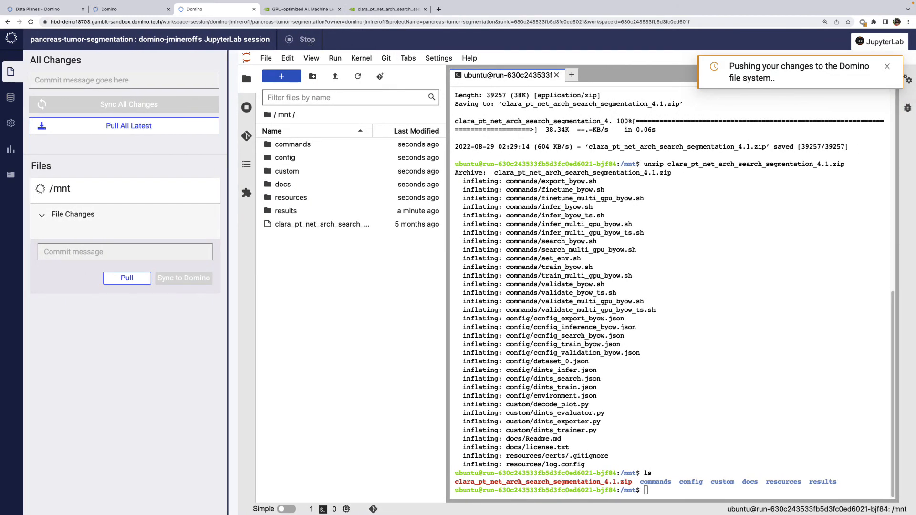
{"action": "left_click", "coordinate": [300, 39]}
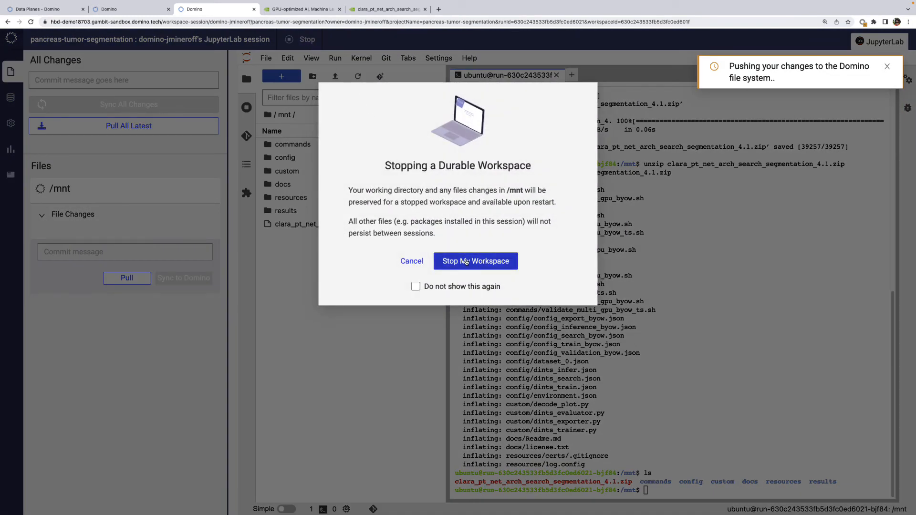
{"action": "left_click", "coordinate": [475, 262]}
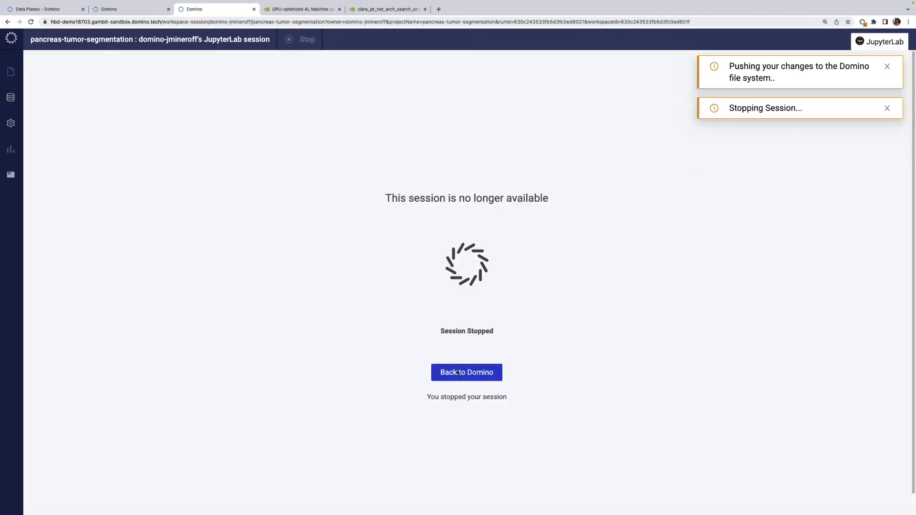
- Return to the Domino project and view its Files listing with the synced folders and model zip
{"action": "left_click", "coordinate": [467, 372]}
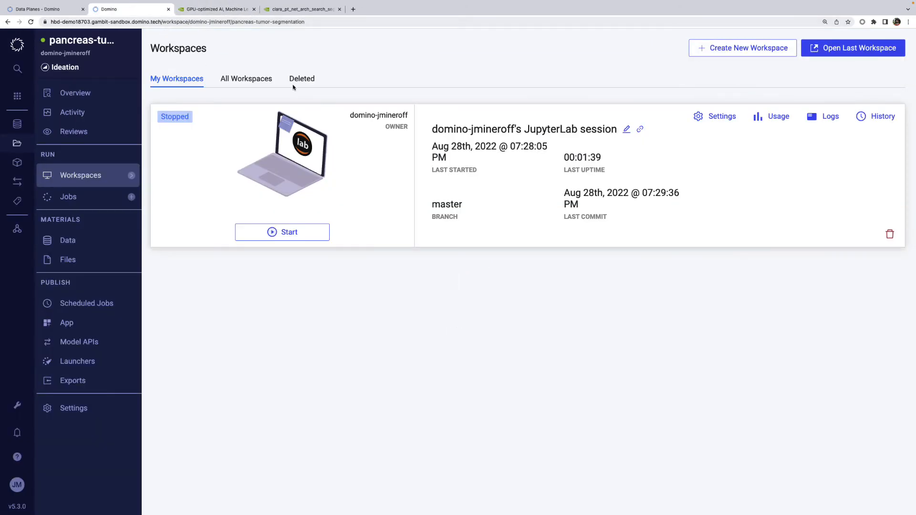
{"action": "mouse_move", "coordinate": [578, 267]}
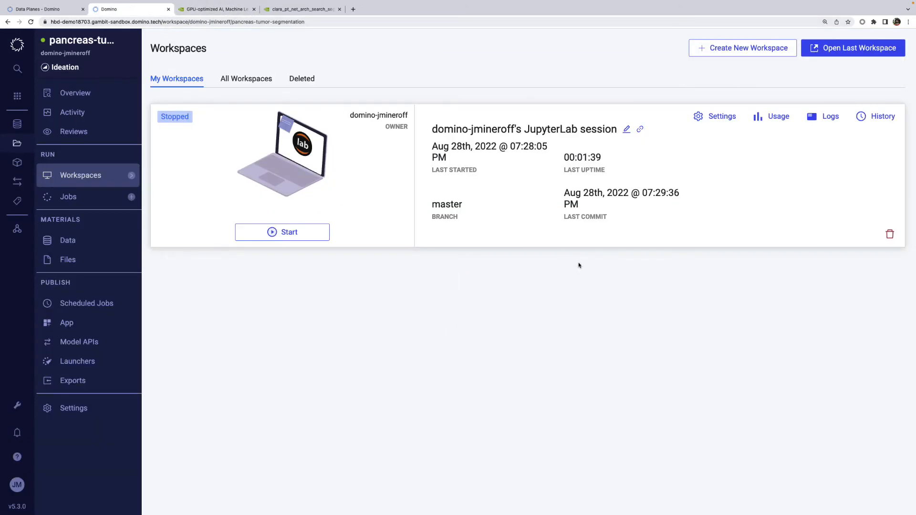
{"action": "left_click", "coordinate": [67, 259]}
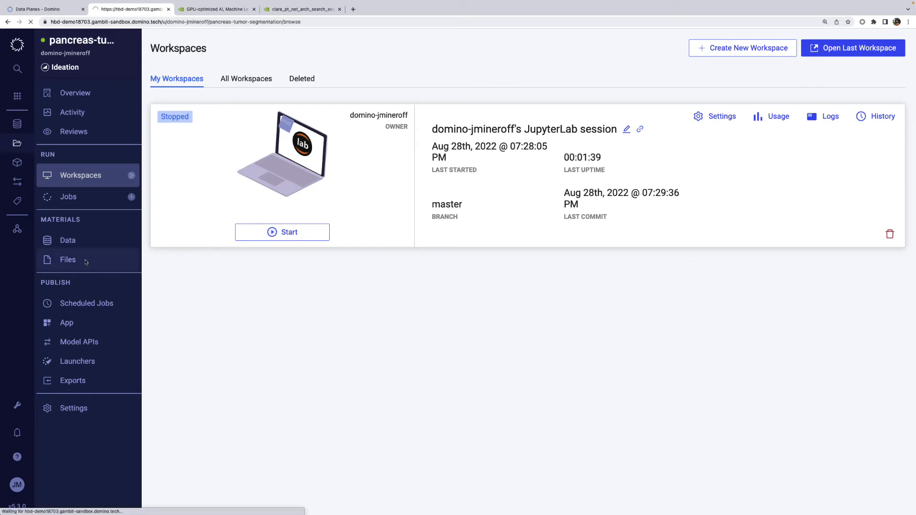
{"action": "left_click", "coordinate": [67, 260]}
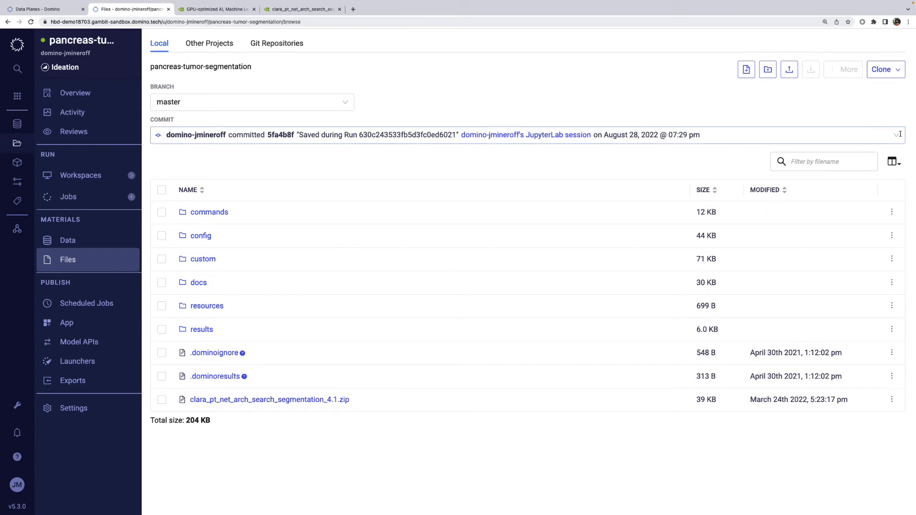
{"action": "left_click", "coordinate": [897, 134]}
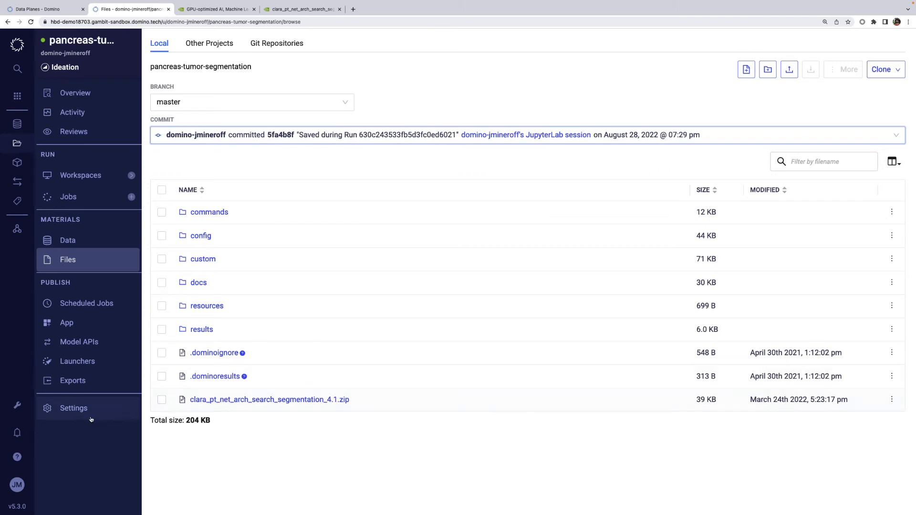
- In project Settings, select NGC Clara Train as the default compute environment
{"action": "left_click", "coordinate": [73, 408]}
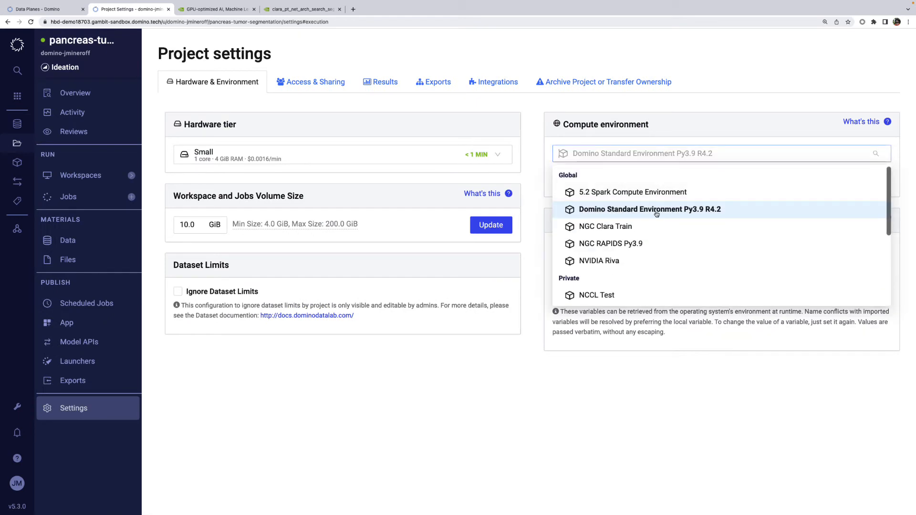
{"action": "mouse_move", "coordinate": [606, 227]}
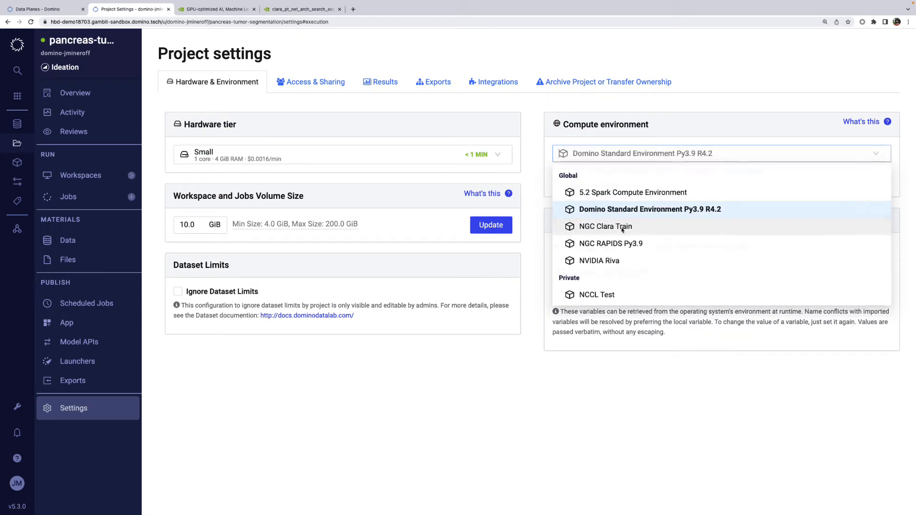
{"action": "left_click", "coordinate": [606, 227]}
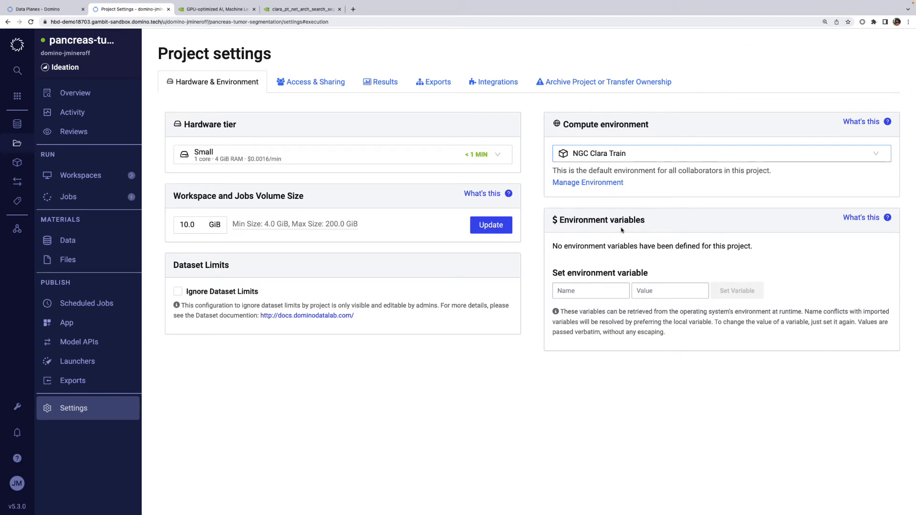
{"action": "left_click", "coordinate": [41, 8]}
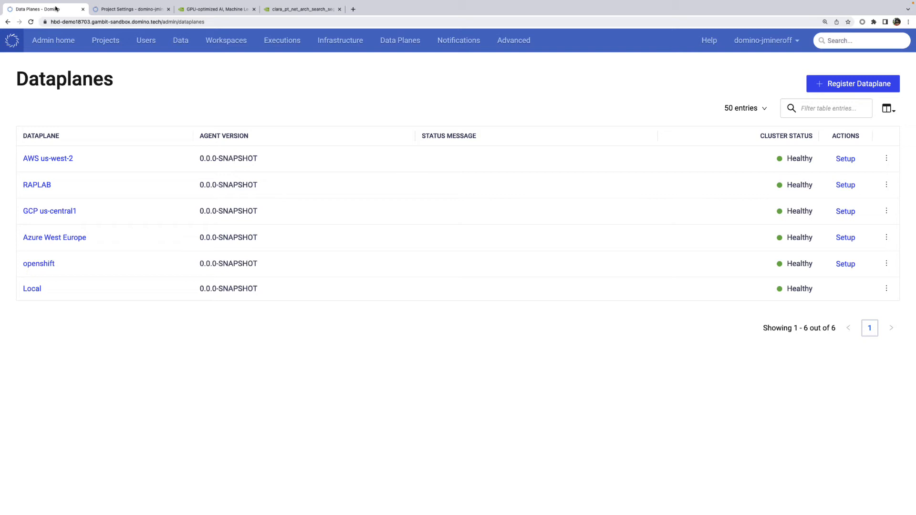
- Review the registered external volumes under admin Data, then return to the project
{"action": "left_click", "coordinate": [180, 40]}
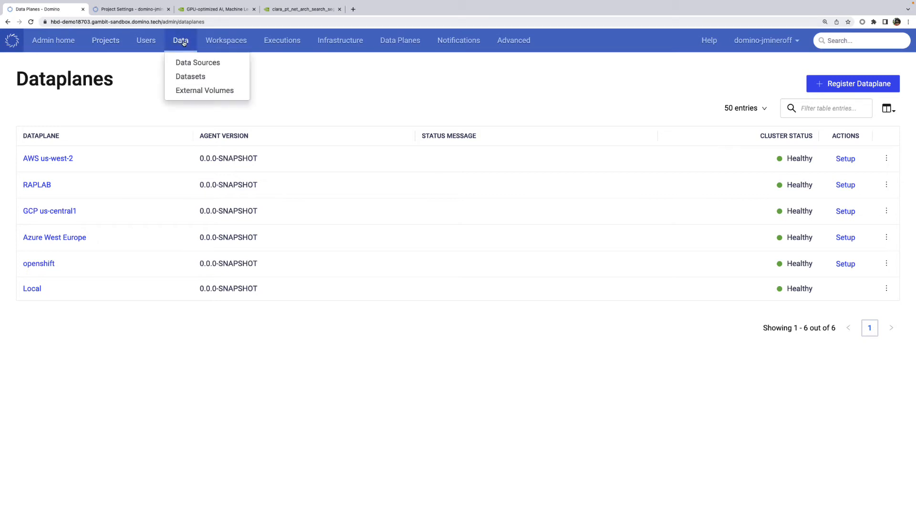
{"action": "left_click", "coordinate": [204, 90]}
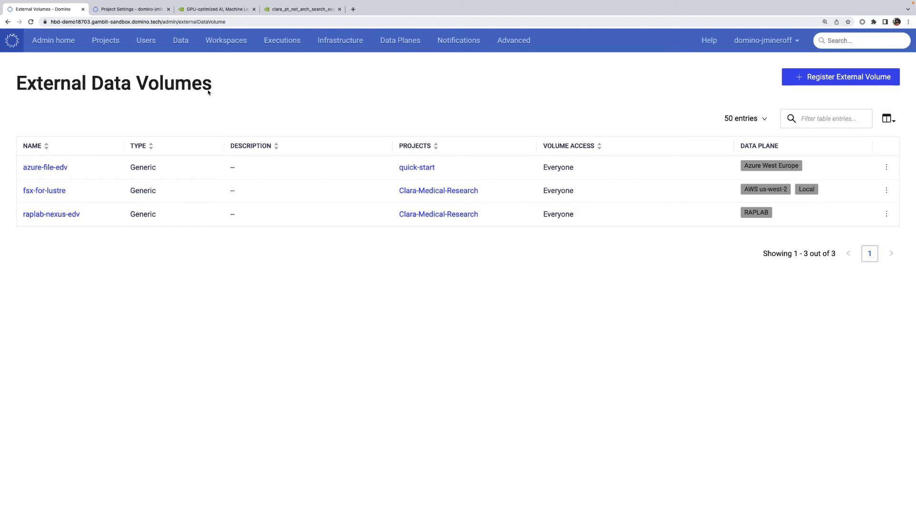
{"action": "left_click", "coordinate": [129, 8]}
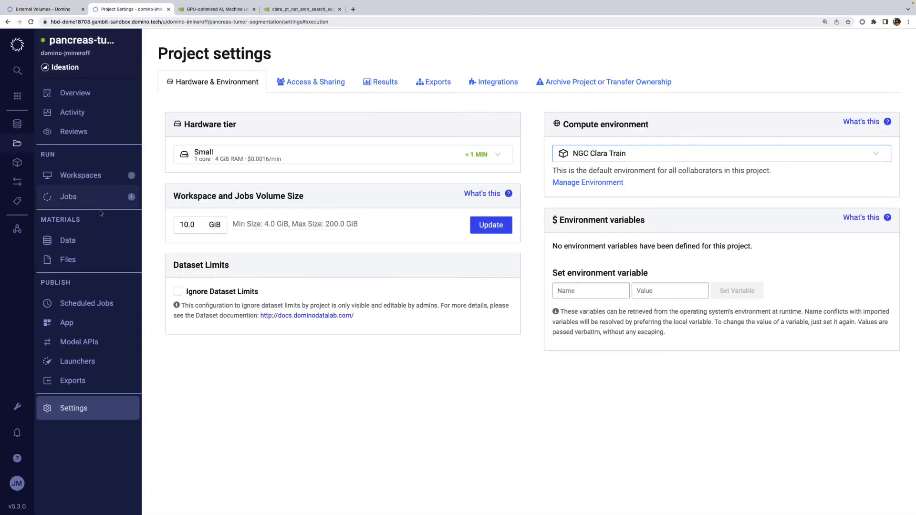
- Add the raplab-nexus-edv external volume to the project from its Data page
{"action": "left_click", "coordinate": [67, 240]}
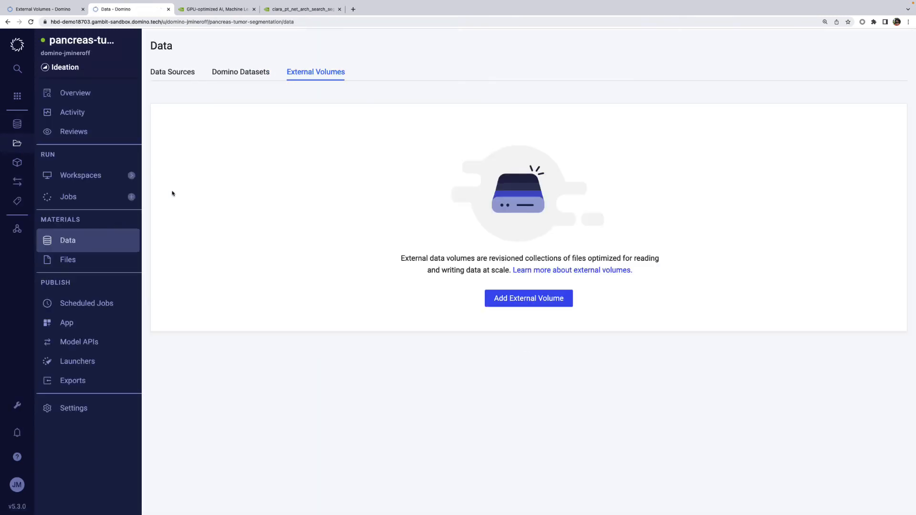
{"action": "left_click", "coordinate": [528, 298]}
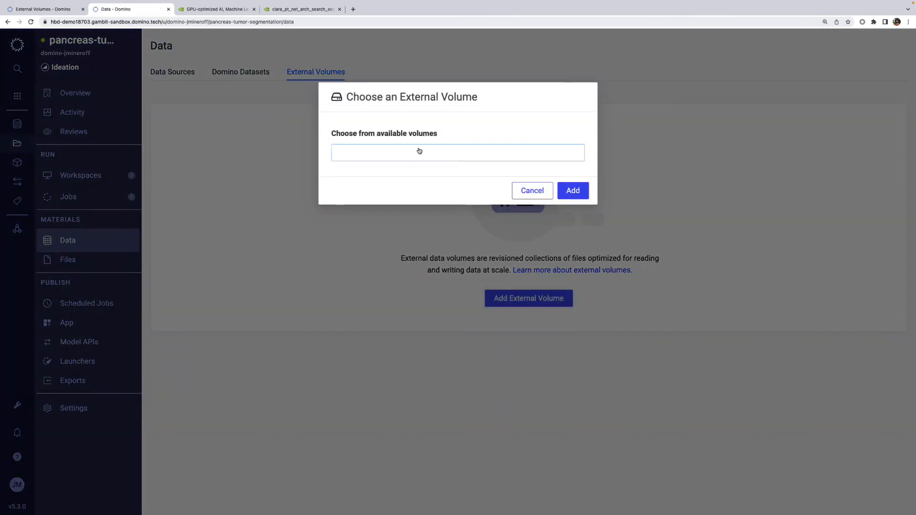
{"action": "left_click", "coordinate": [457, 153]}
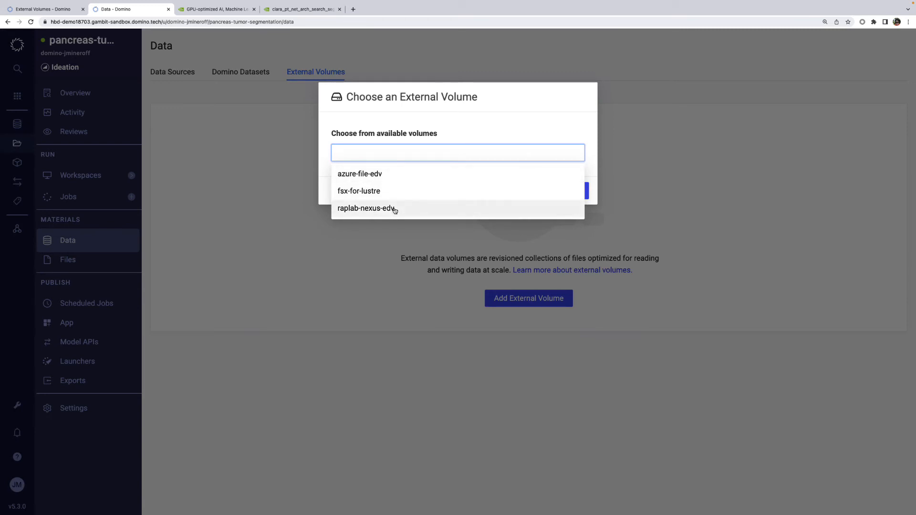
{"action": "left_click", "coordinate": [366, 208]}
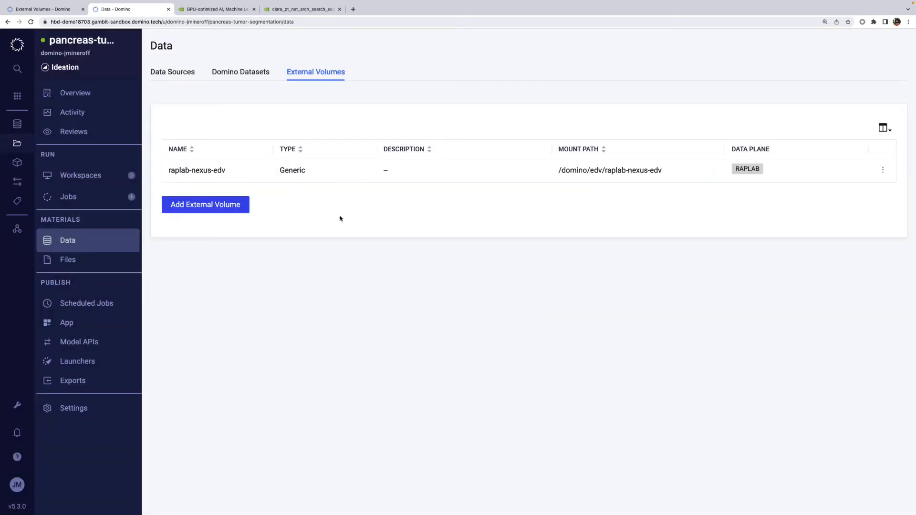
- Launch a new JupyterLab workspace on NGC Clara Train with a changed hardware tier and raplab-nexus-edv mounted
{"action": "left_click", "coordinate": [80, 175]}
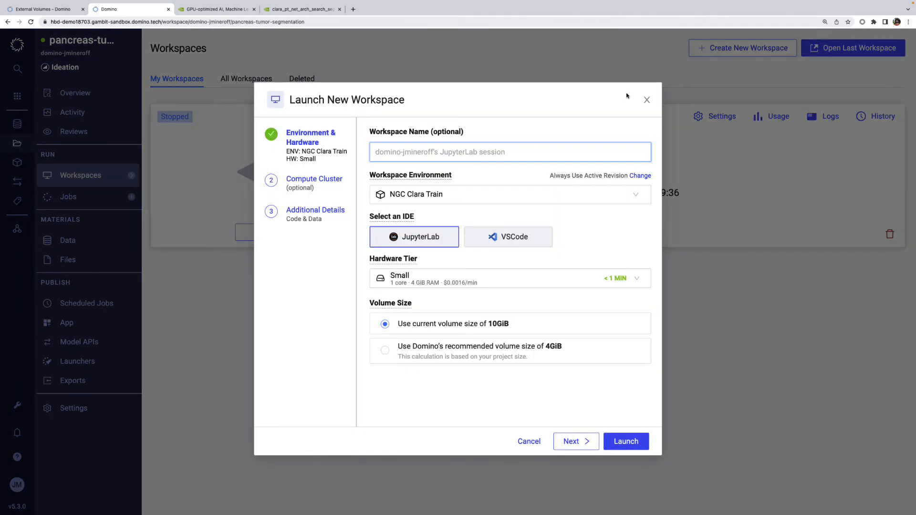
{"action": "left_click", "coordinate": [509, 278]}
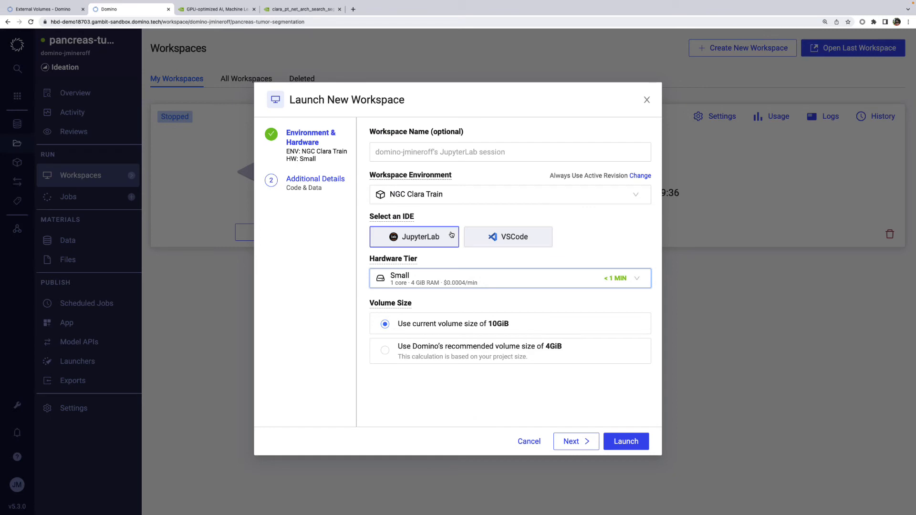
{"action": "left_click", "coordinate": [574, 441]}
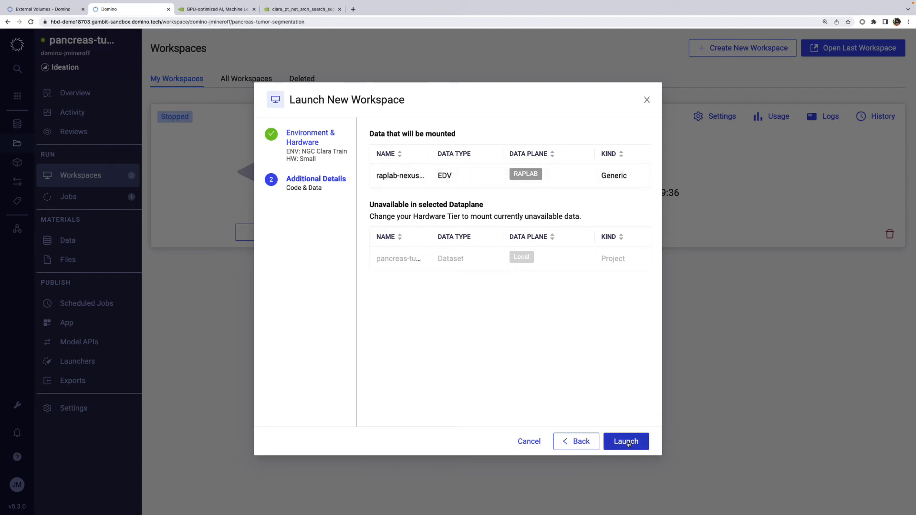
{"action": "left_click", "coordinate": [626, 440]}
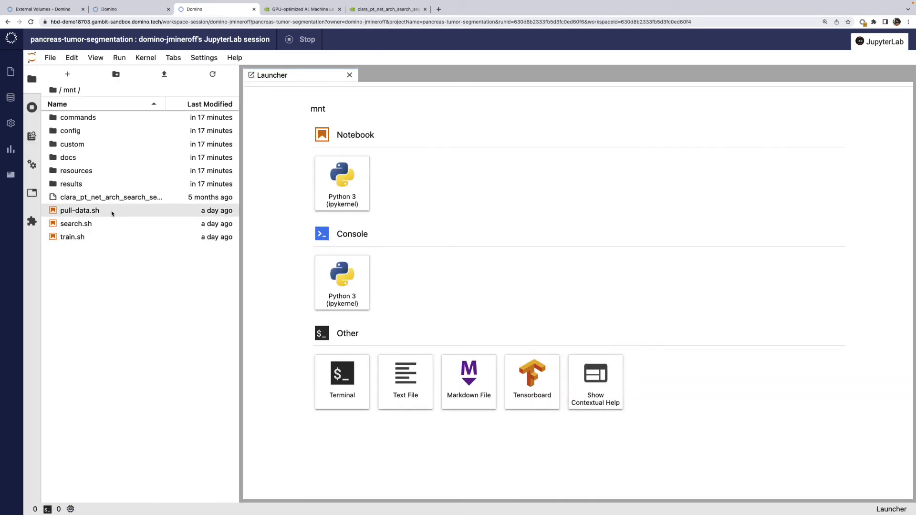
- Review pull-data.sh, then run 'bash pull-data.sh' in a terminal to fetch Task07_Pancreas onto the volume
{"action": "double_click", "coordinate": [79, 209]}
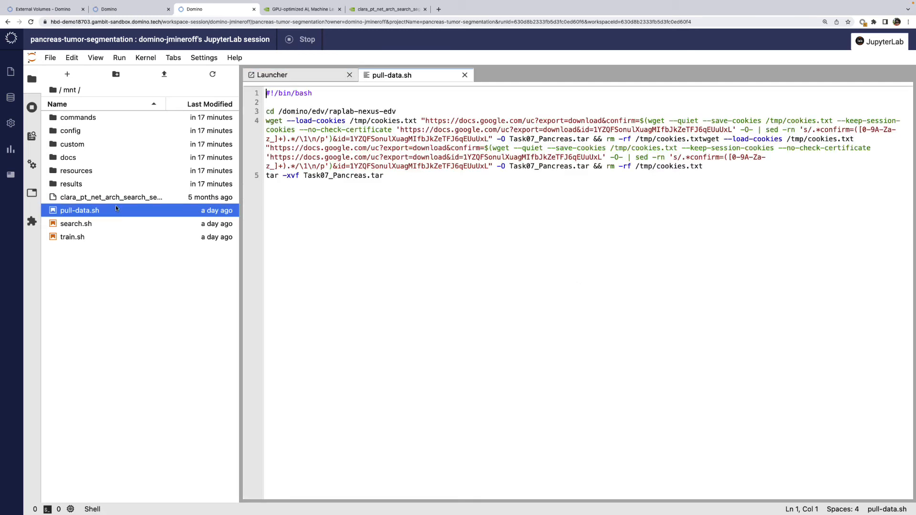
{"action": "left_click", "coordinate": [50, 57]}
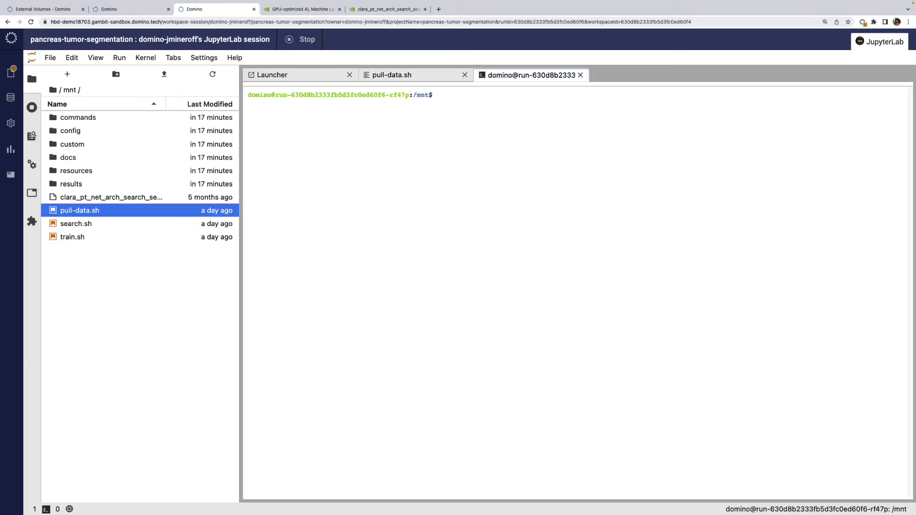
{"action": "type", "text": "bash pull-data.sh"}
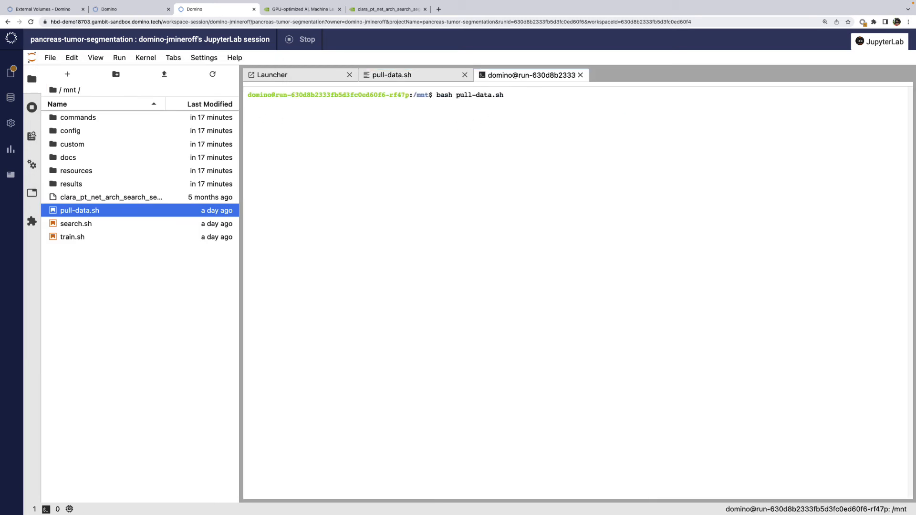
{"action": "key", "text": "Return"}
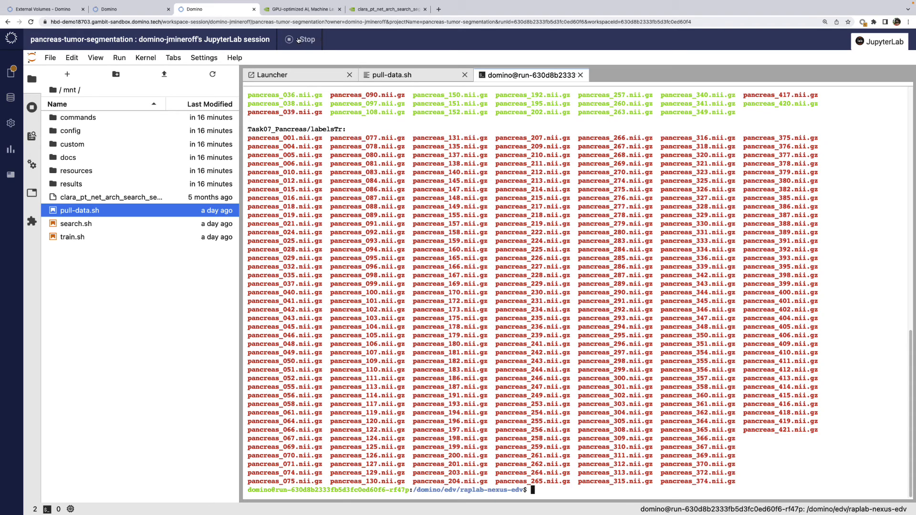
- Stop the JupyterLab workspace and return to the Domino project's Workspaces page
{"action": "left_click", "coordinate": [304, 39]}
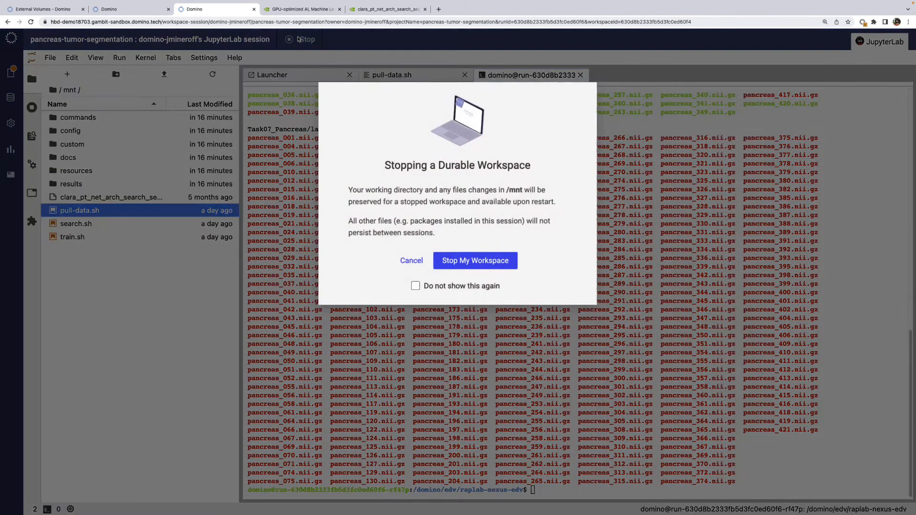
{"action": "mouse_move", "coordinate": [475, 261]}
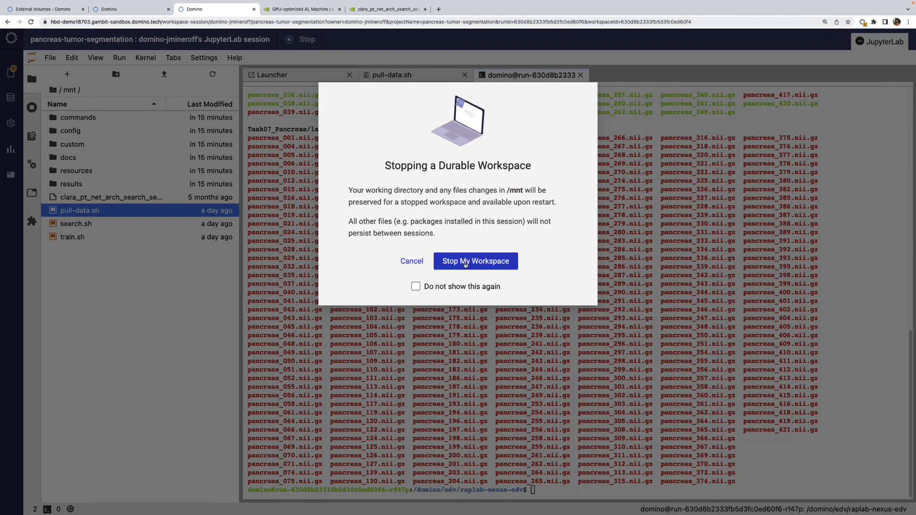
{"action": "left_click", "coordinate": [475, 261]}
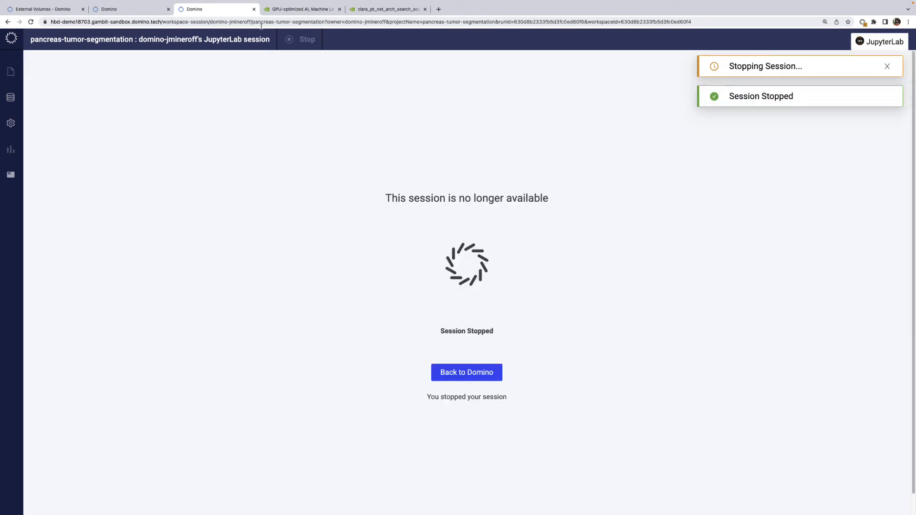
{"action": "left_click", "coordinate": [466, 372]}
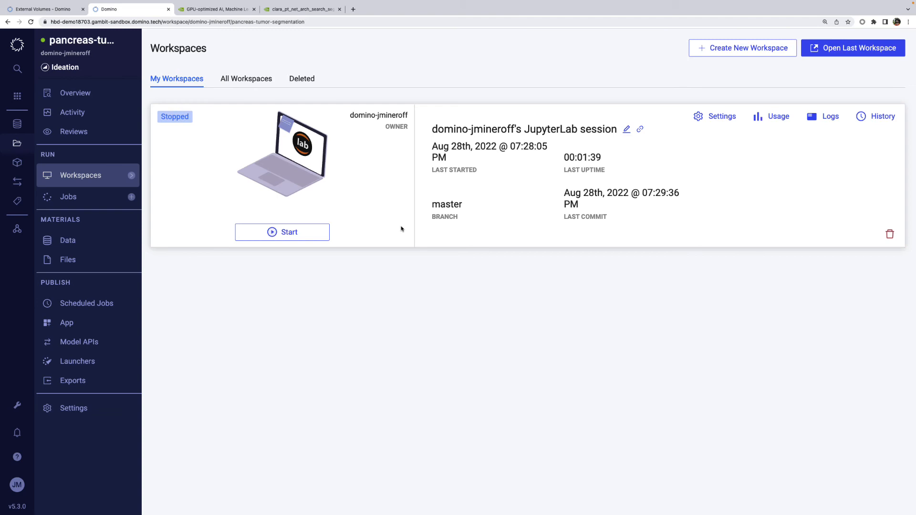
{"action": "mouse_move", "coordinate": [166, 256]}
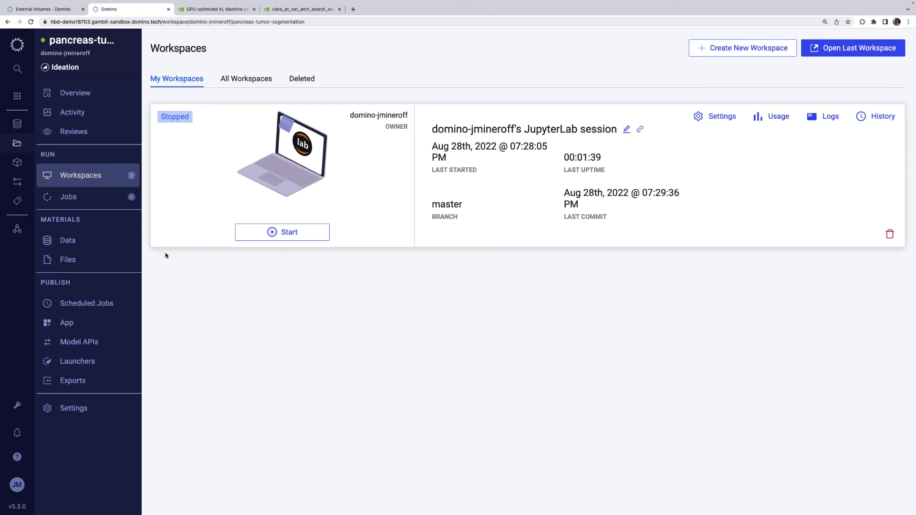
- Open search.sh from the project Files and start setting up a job for it
{"action": "left_click", "coordinate": [67, 259]}
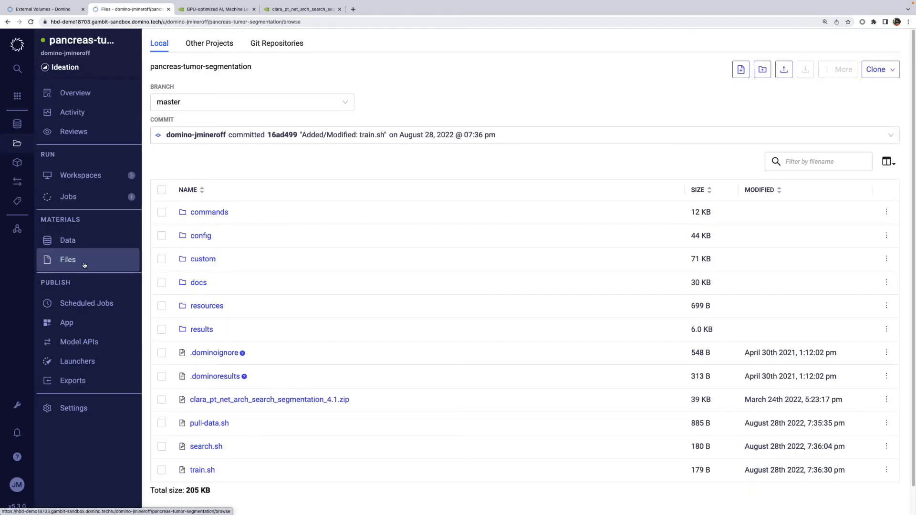
{"action": "left_click", "coordinate": [206, 446]}
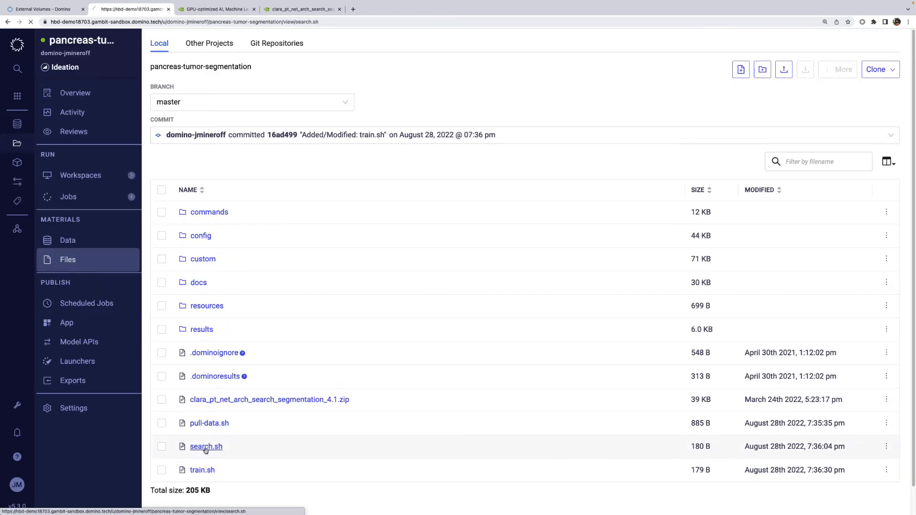
{"action": "left_click", "coordinate": [206, 447]}
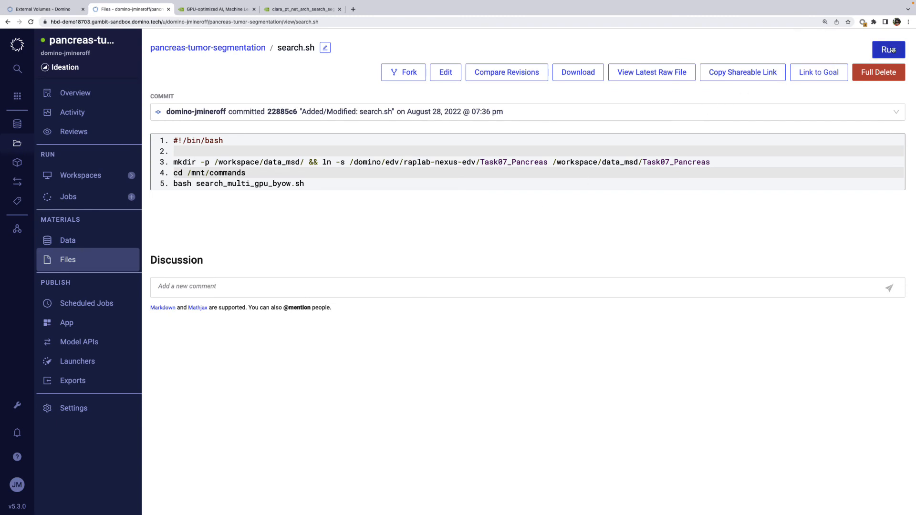
{"action": "left_click", "coordinate": [887, 50]}
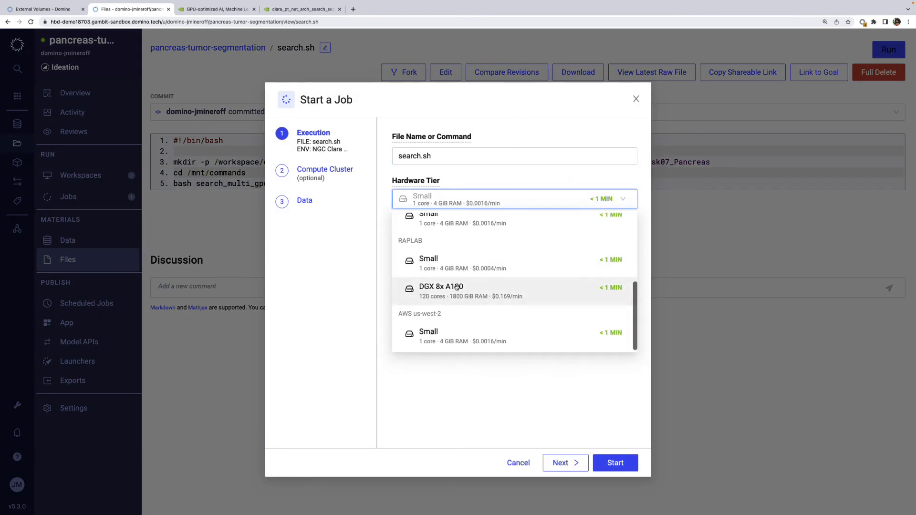
- Run the search.sh job on the DGX 8x A100 hardware tier with default data mounts
{"action": "left_click", "coordinate": [441, 291]}
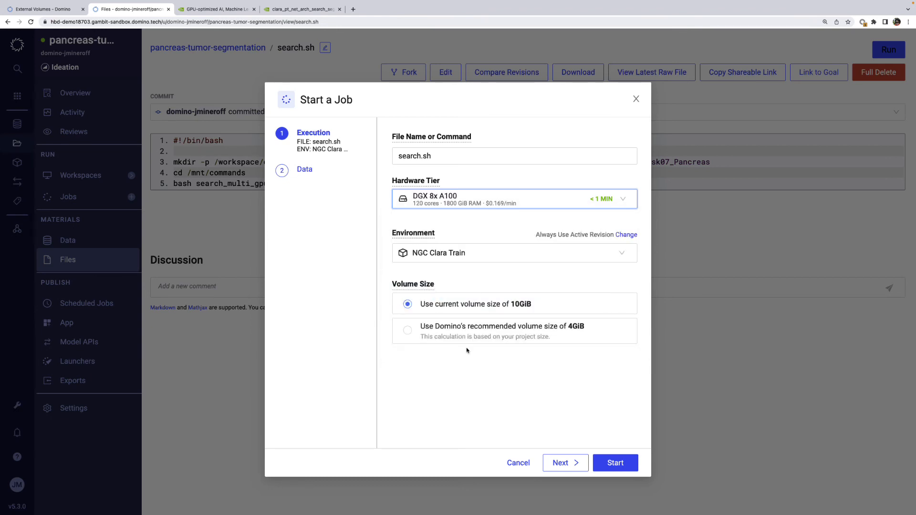
{"action": "mouse_move", "coordinate": [324, 173]}
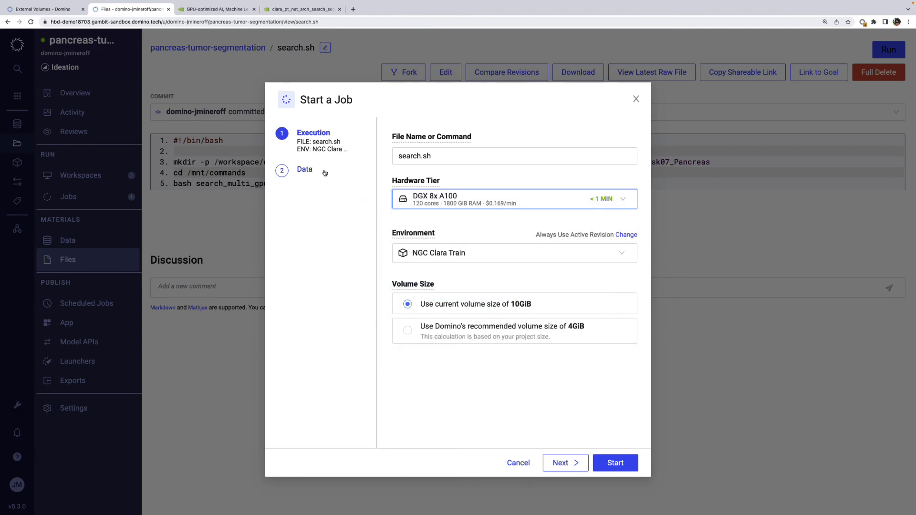
{"action": "left_click", "coordinate": [564, 463]}
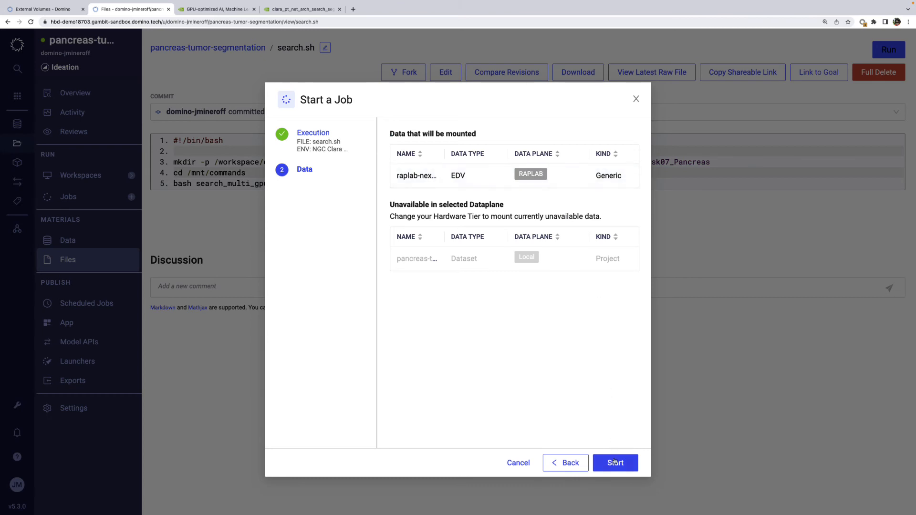
{"action": "left_click", "coordinate": [615, 462]}
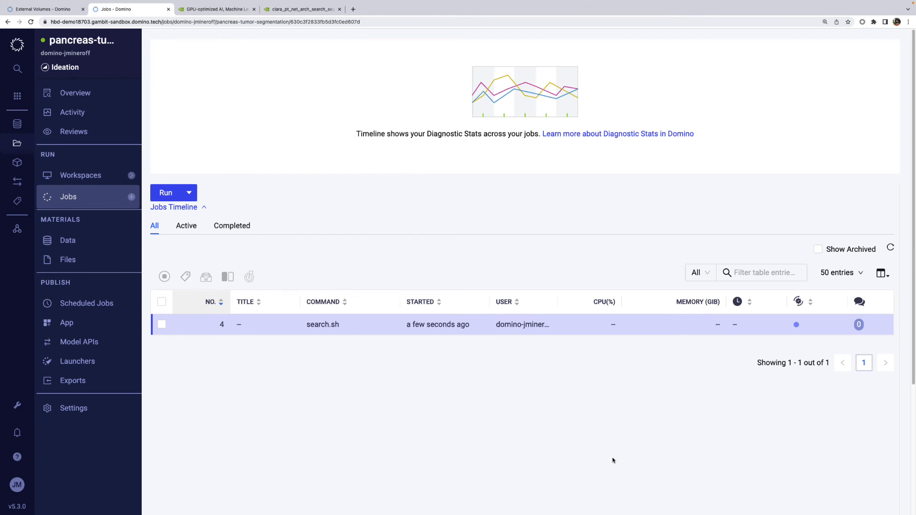
{"action": "mouse_move", "coordinate": [669, 328]}
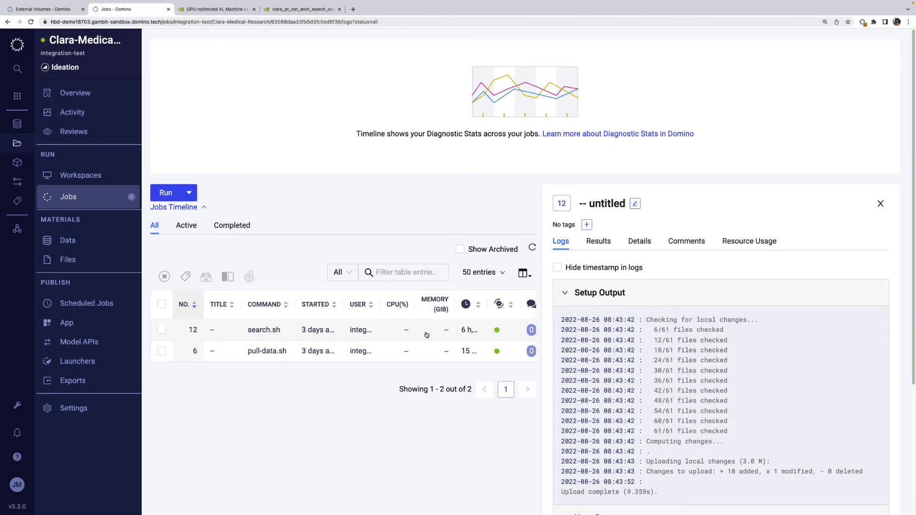
- Review job 12's logs, its saved architecture model results, and its DGX 8x A100 and raplab-nexus-edv details
{"action": "scroll", "scroll_direction": "down", "scroll_amount": 3}
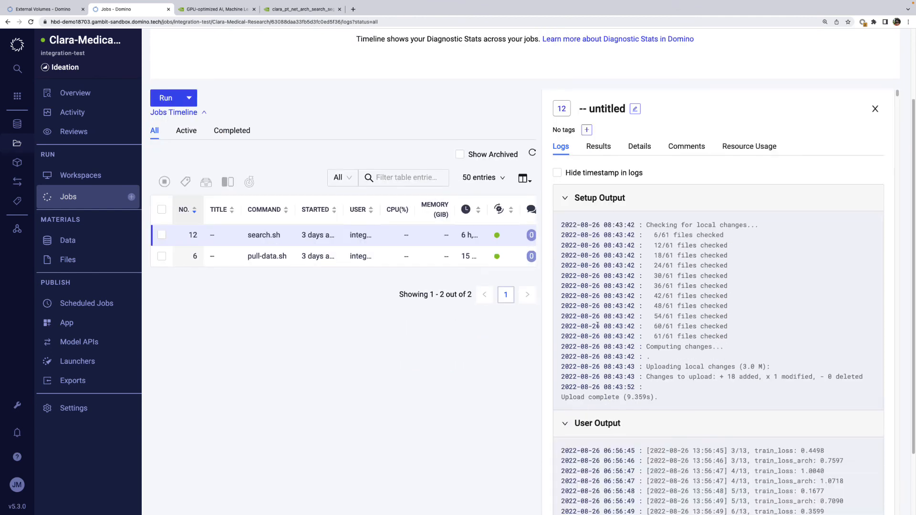
{"action": "left_click", "coordinate": [597, 146]}
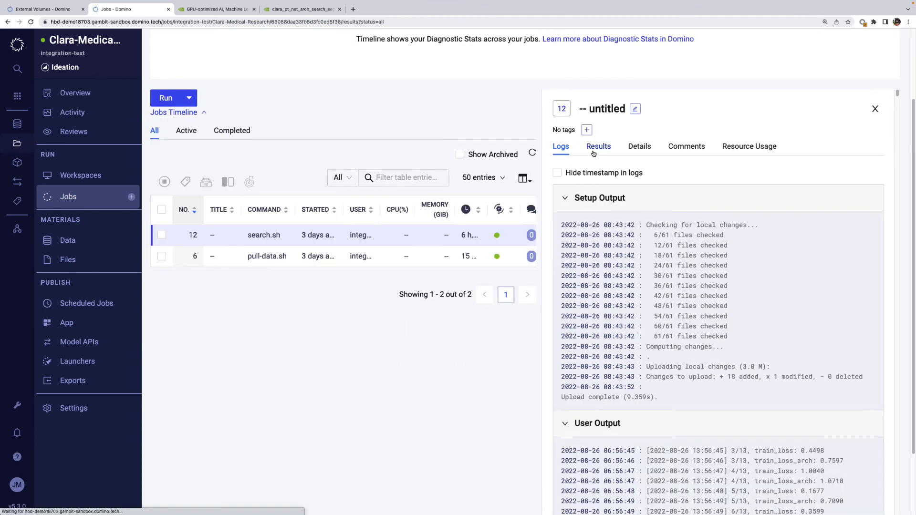
{"action": "left_click", "coordinate": [598, 146]}
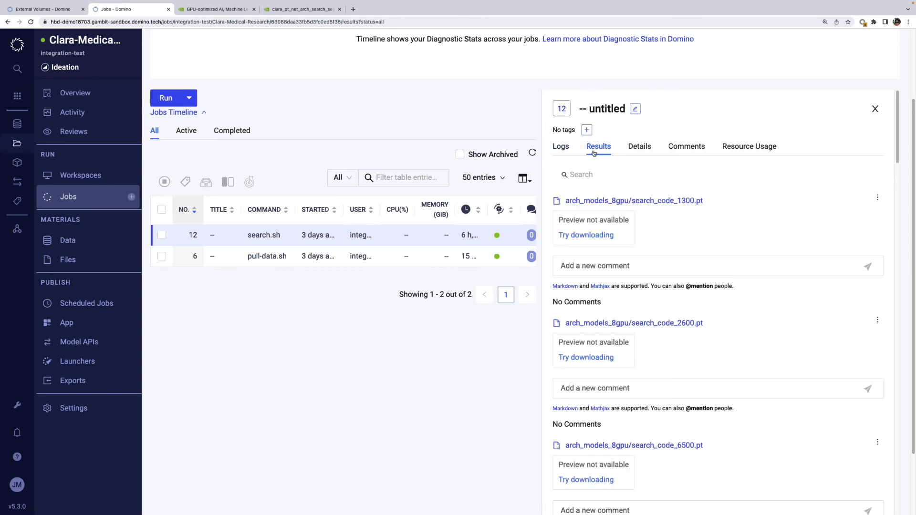
{"action": "left_click", "coordinate": [640, 146]}
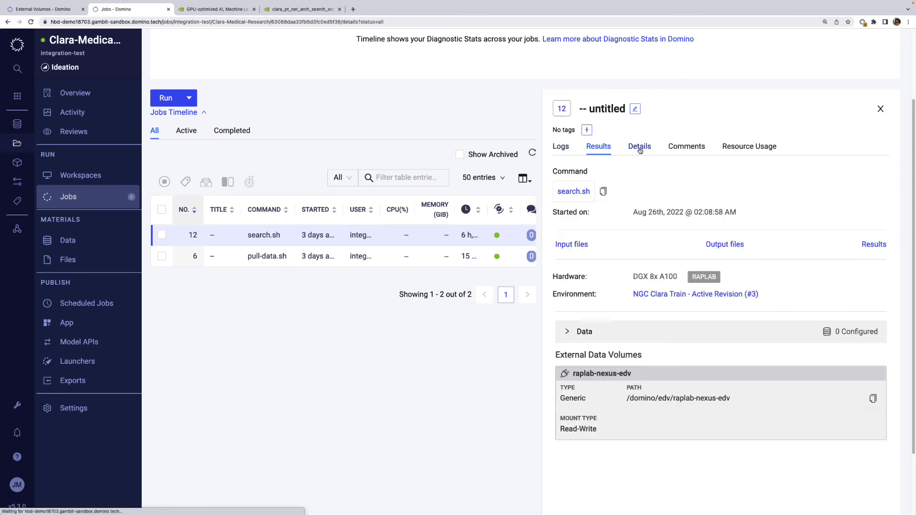
{"action": "left_click", "coordinate": [639, 146]}
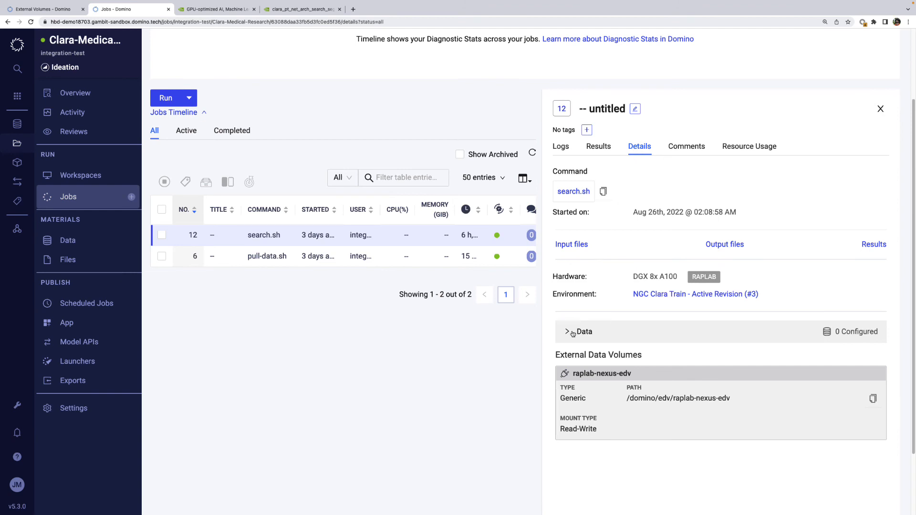
{"action": "mouse_move", "coordinate": [603, 400]}
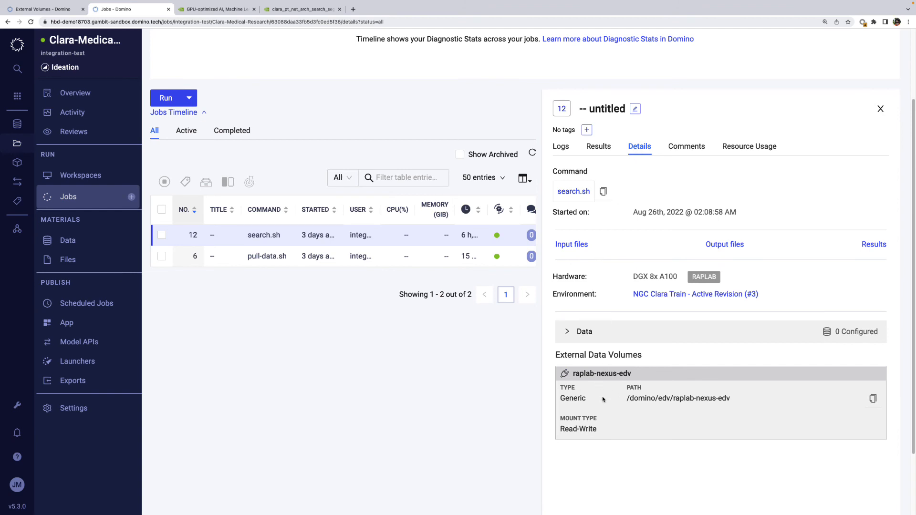